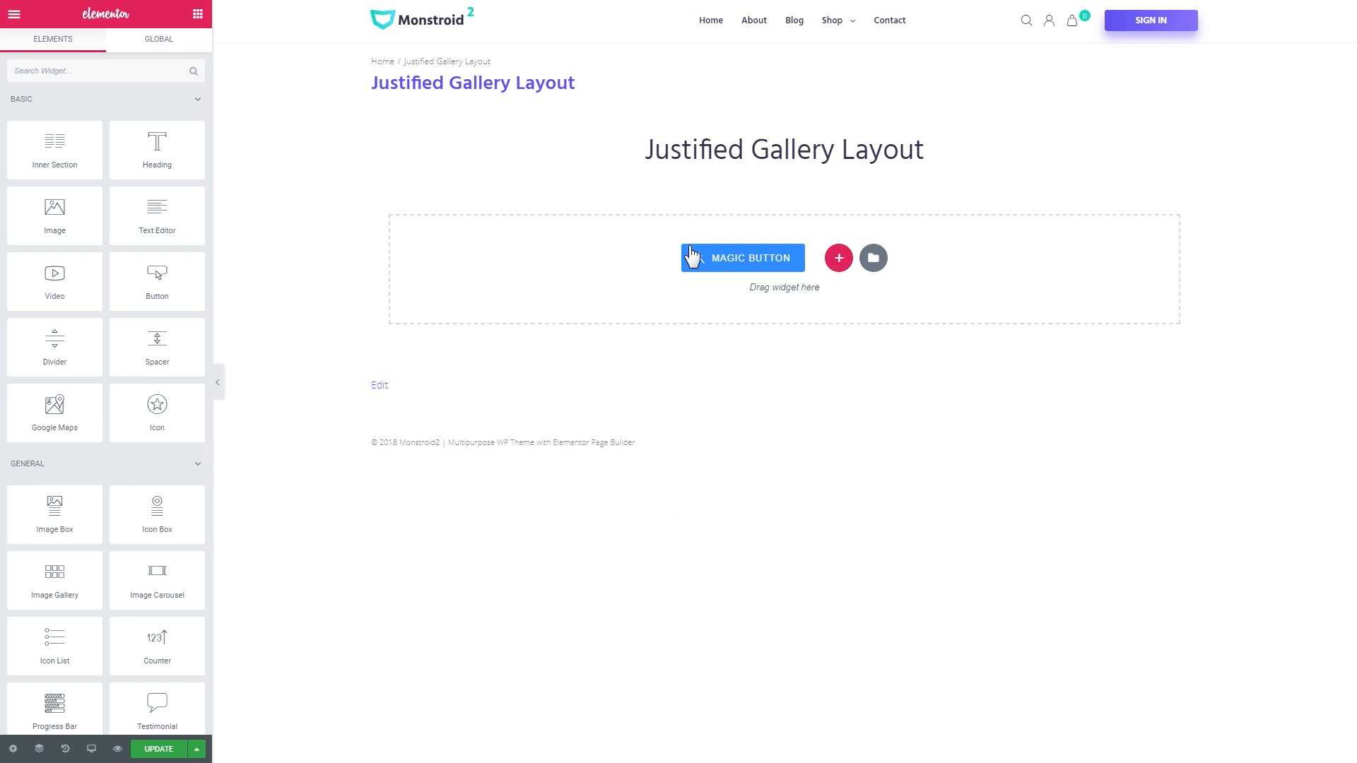
pyautogui.moveTo(581, 273)
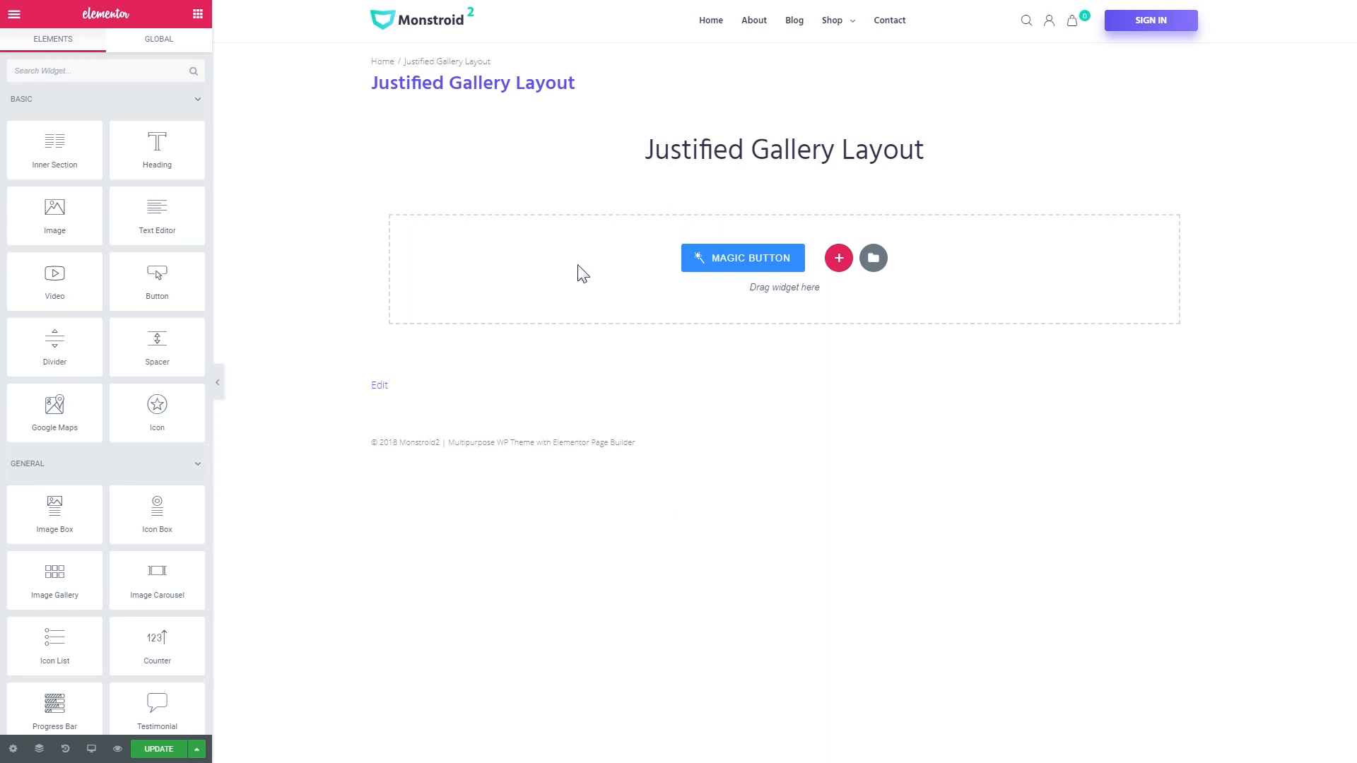
pyautogui.moveTo(576, 277)
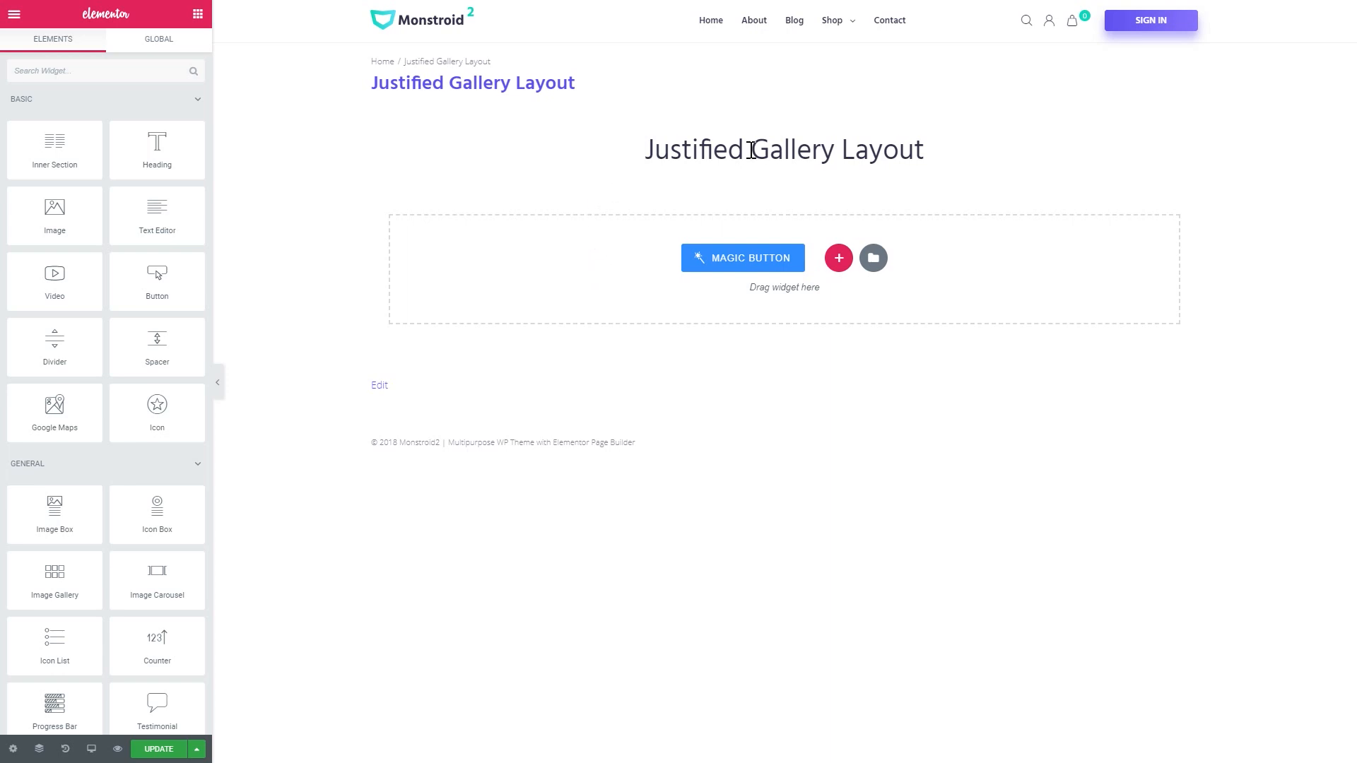
pyautogui.moveTo(648, 240)
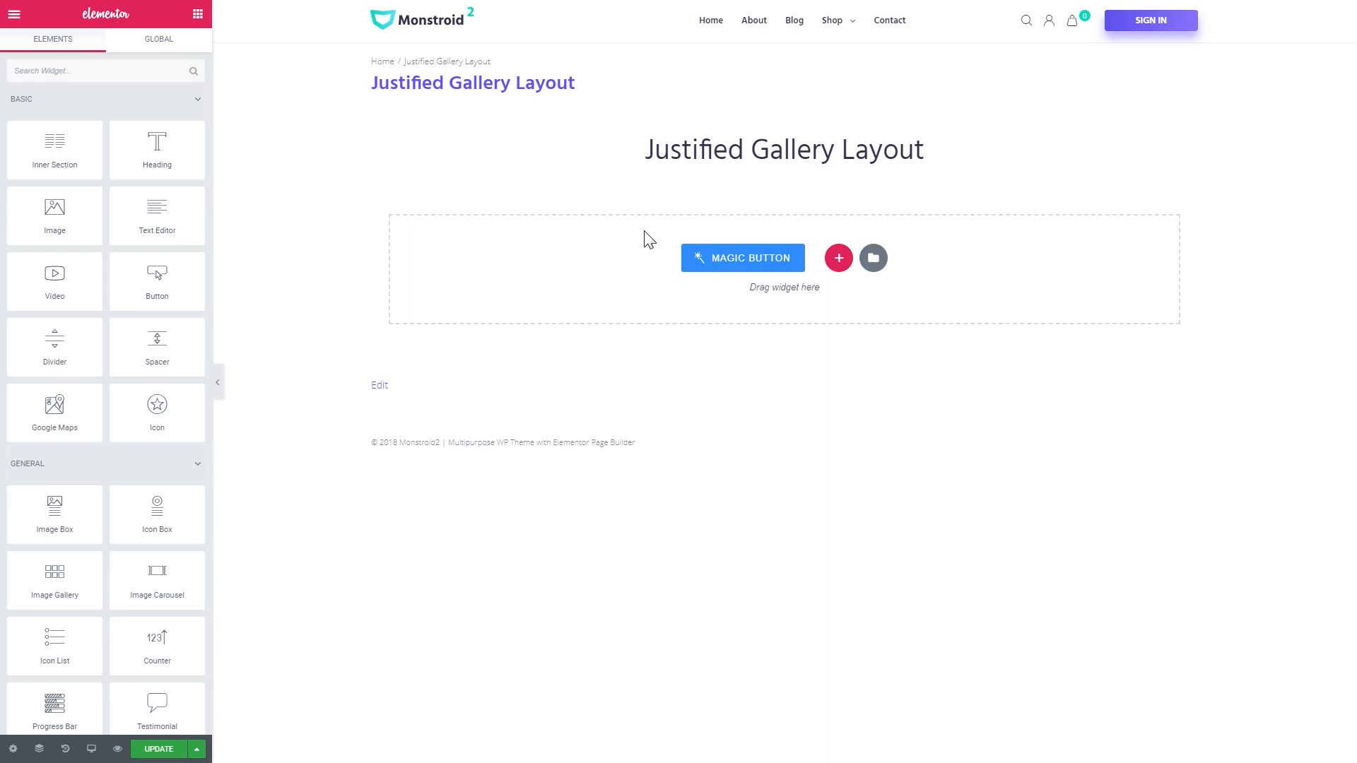
pyautogui.moveTo(625, 250)
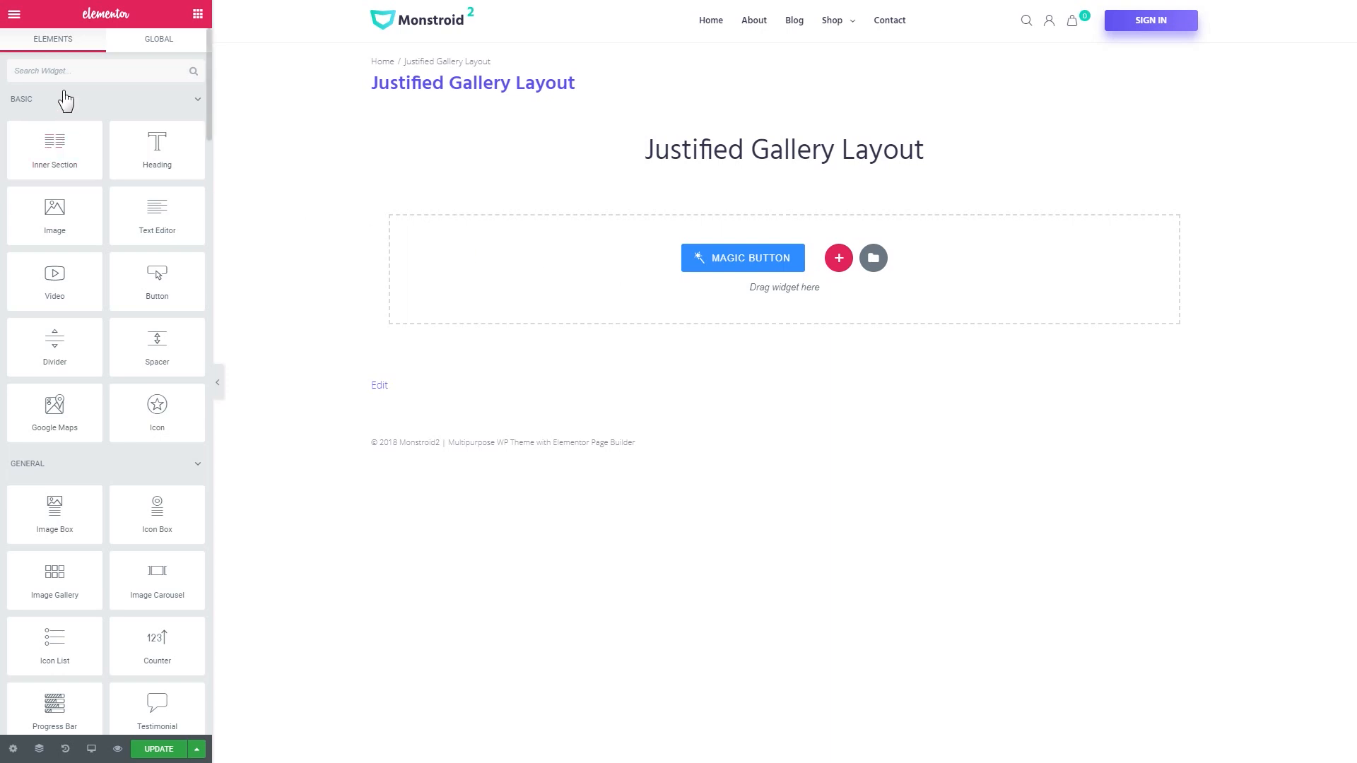
# Step: Search the widgets for 'images' and pick up the Jet Elements Images Layout widget
pyautogui.click(95, 70)
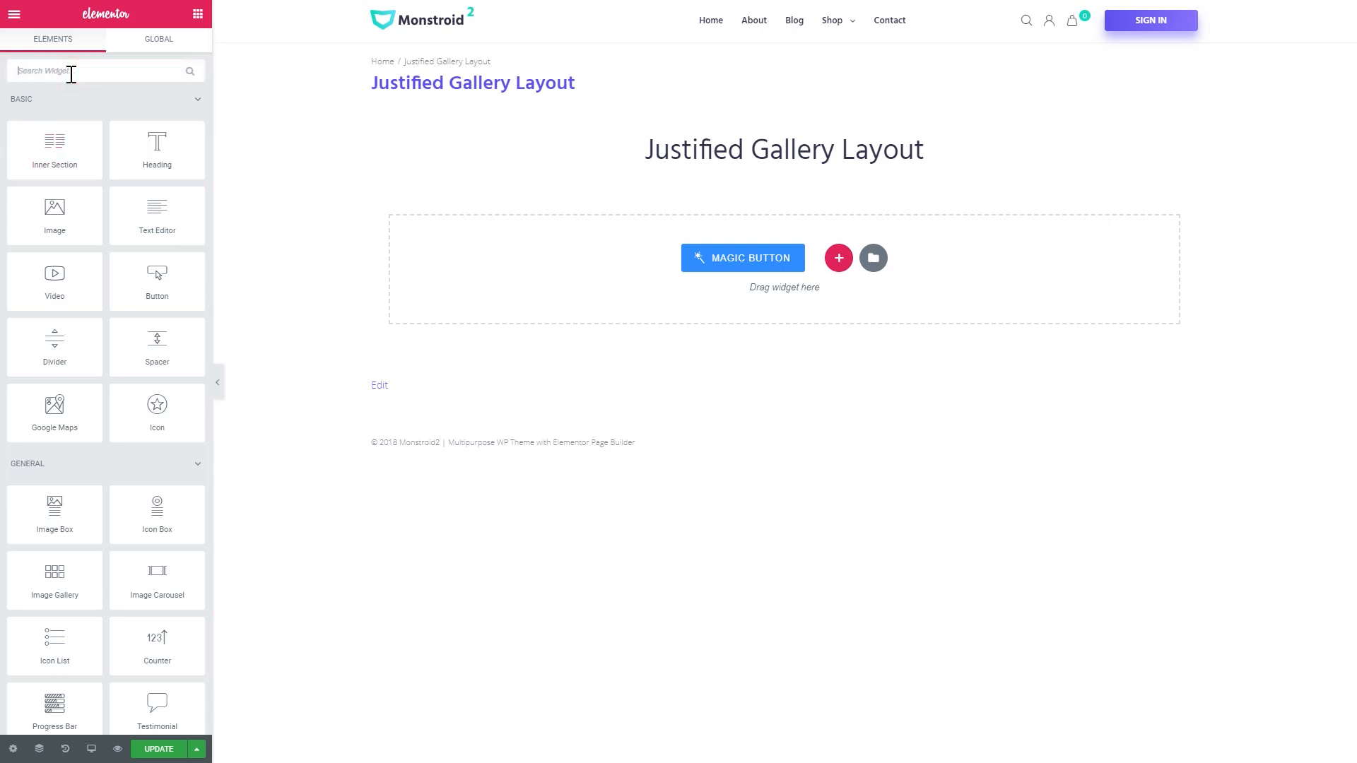
pyautogui.write('images')
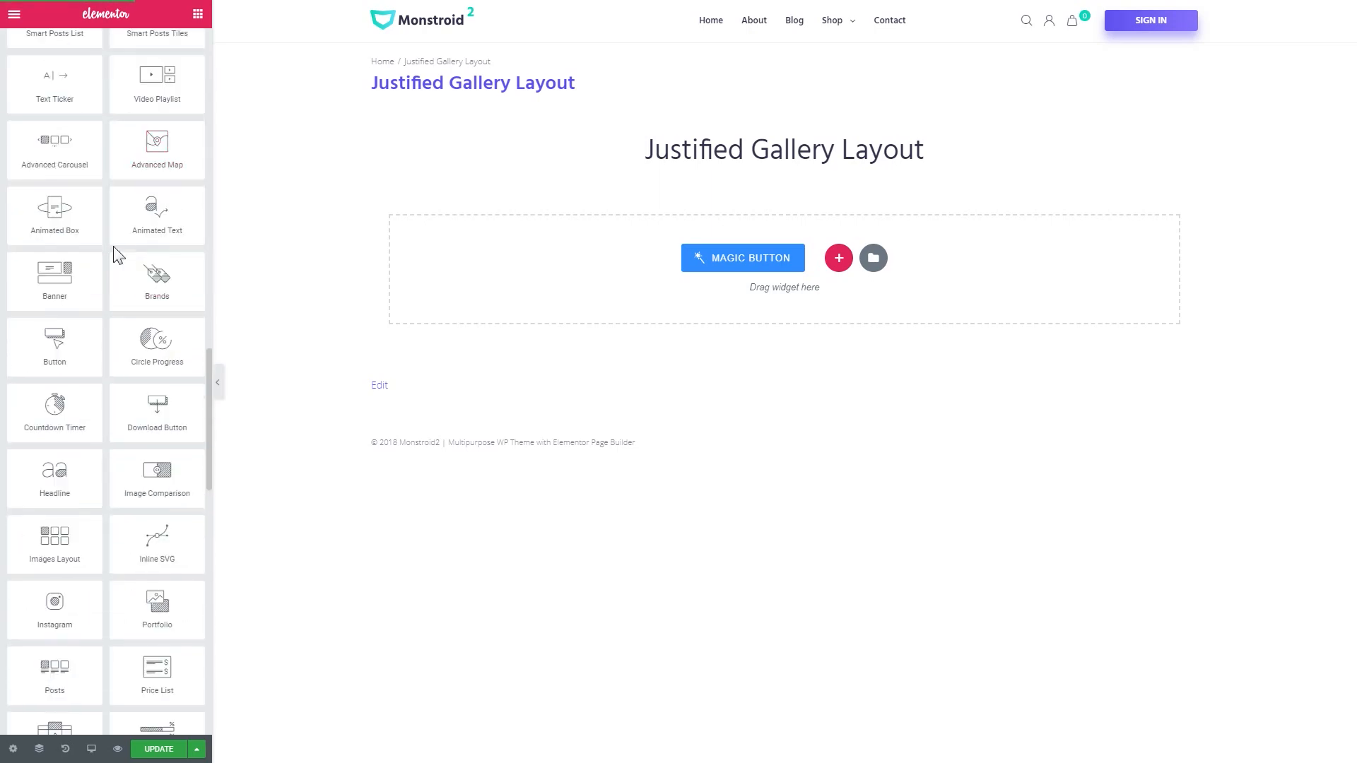
pyautogui.scroll(-3)
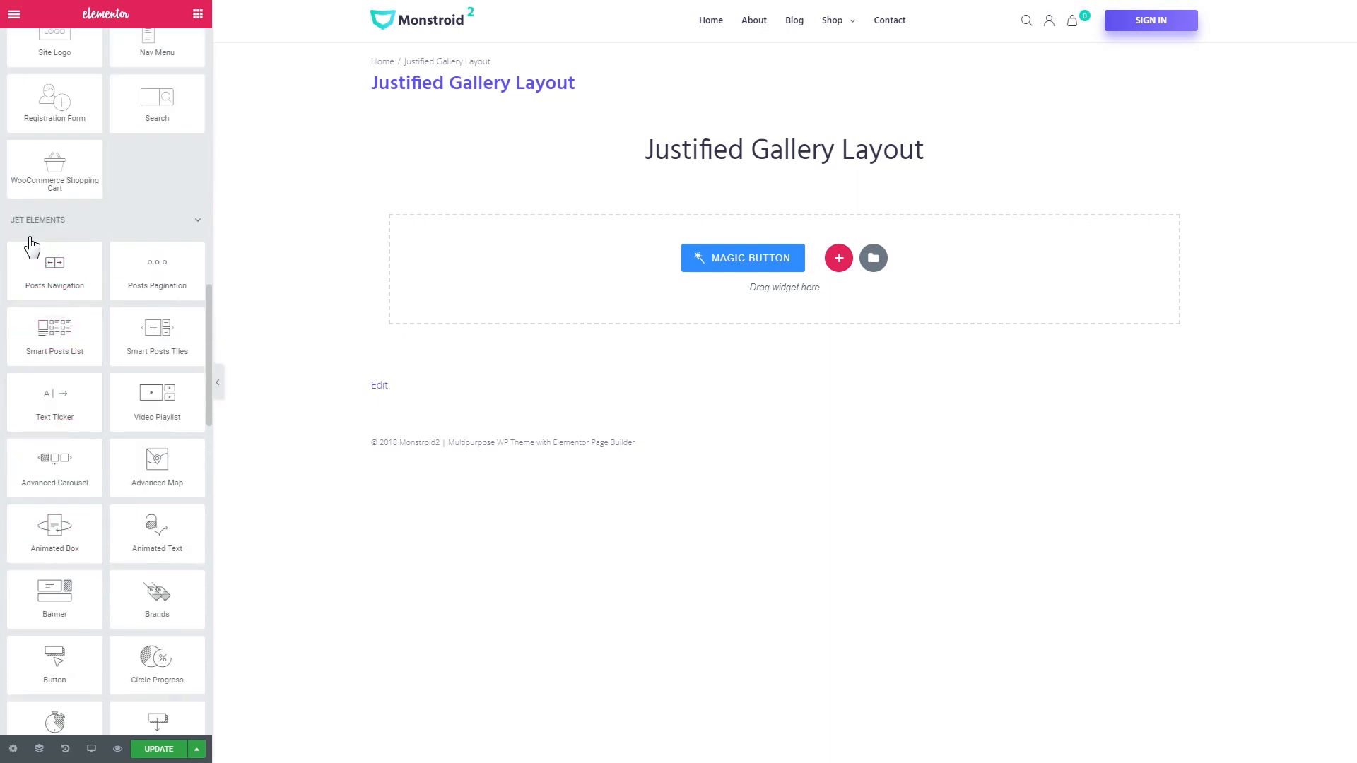
pyautogui.moveTo(34, 233)
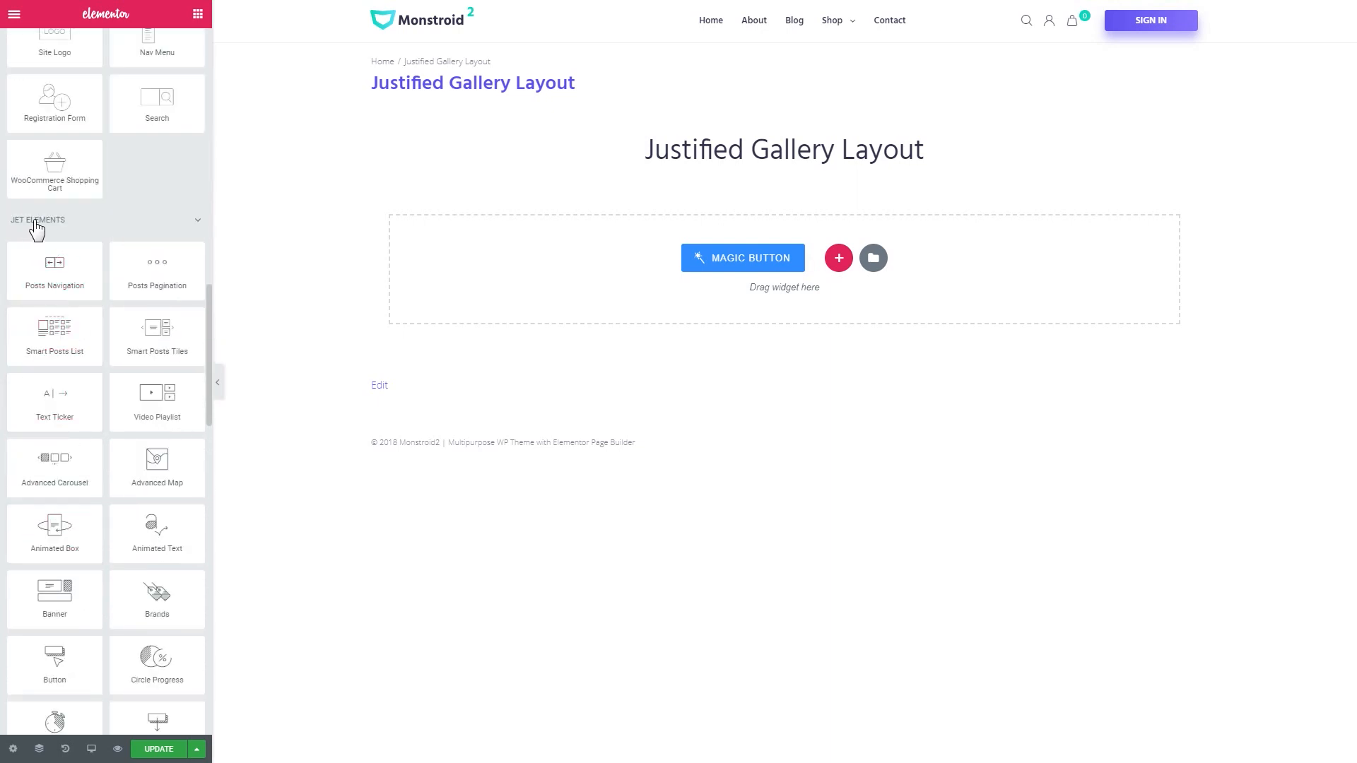
pyautogui.scroll(-3)
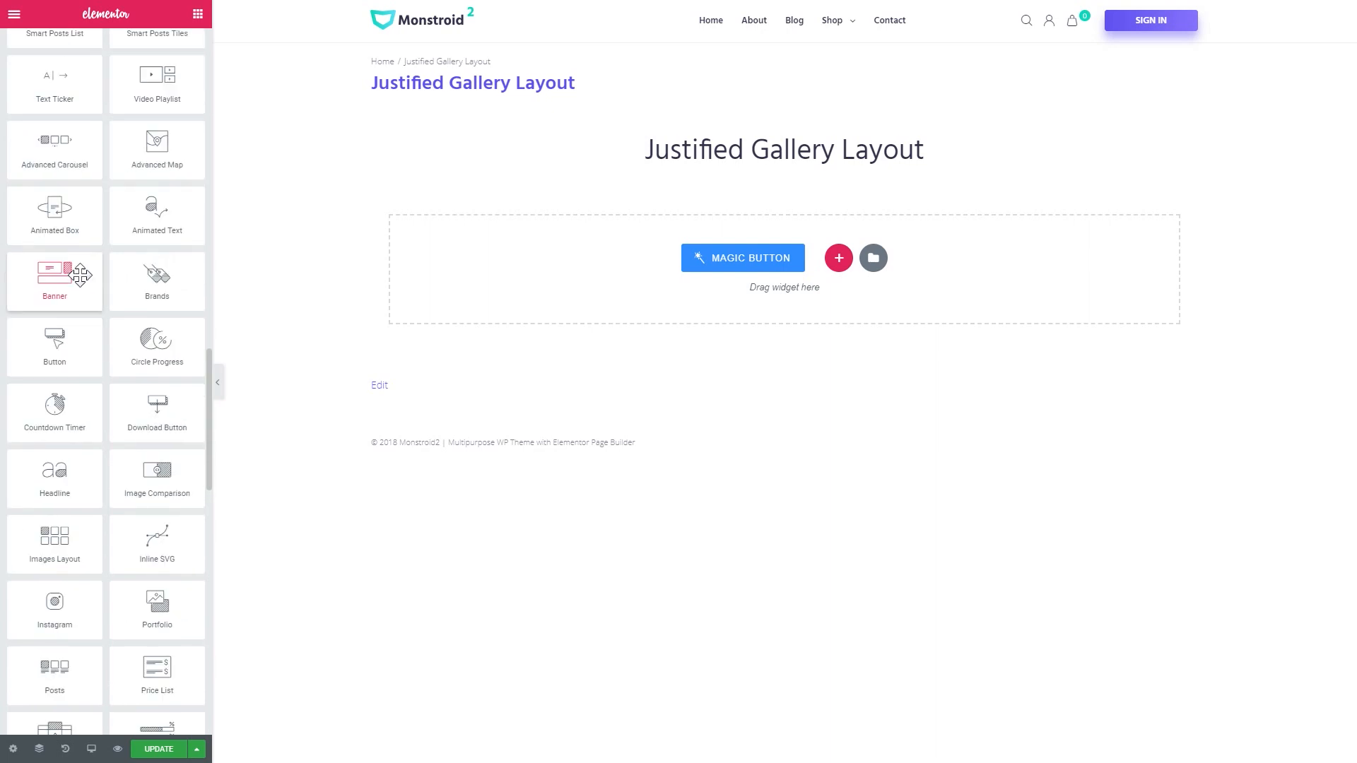
pyautogui.scroll(-3)
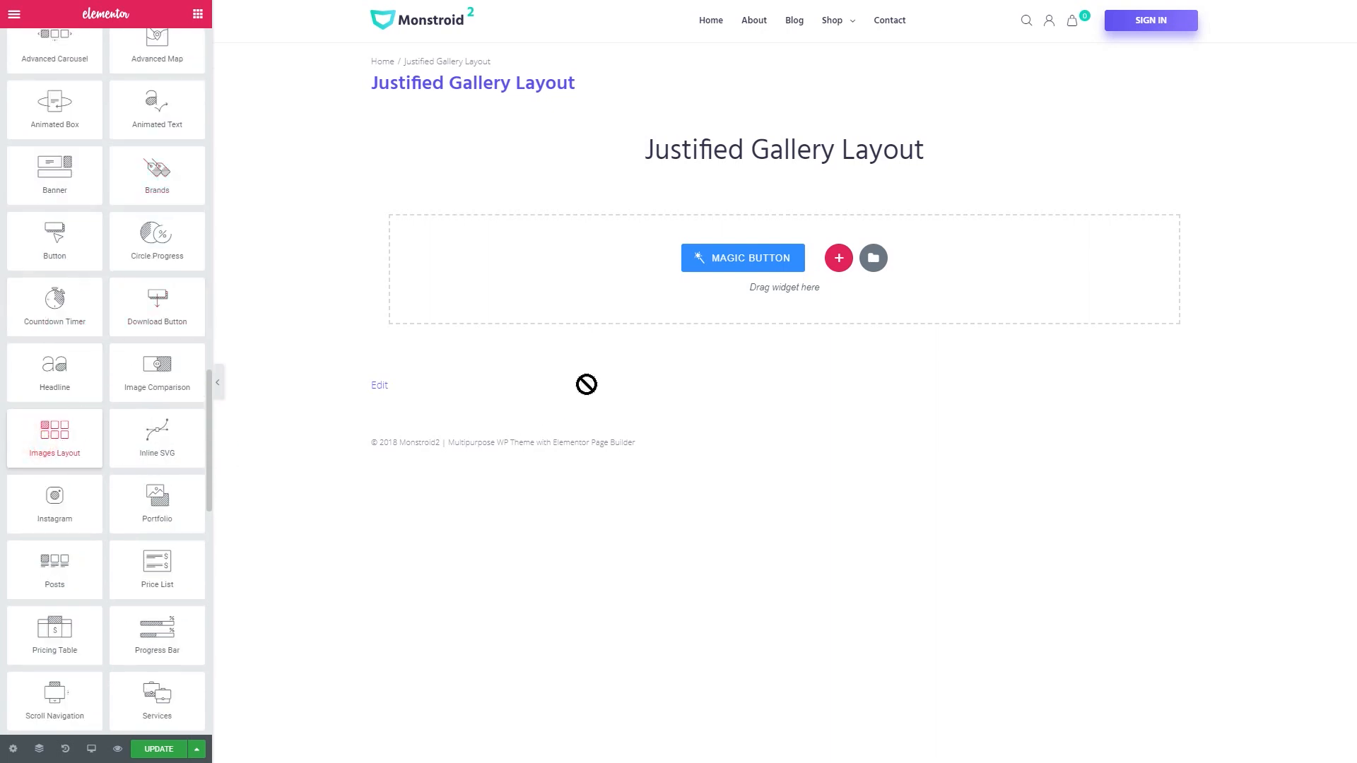
# Step: Drop the Images Layout widget into the empty section as a masonry, three-column, six-image gallery
pyautogui.click(54, 436)
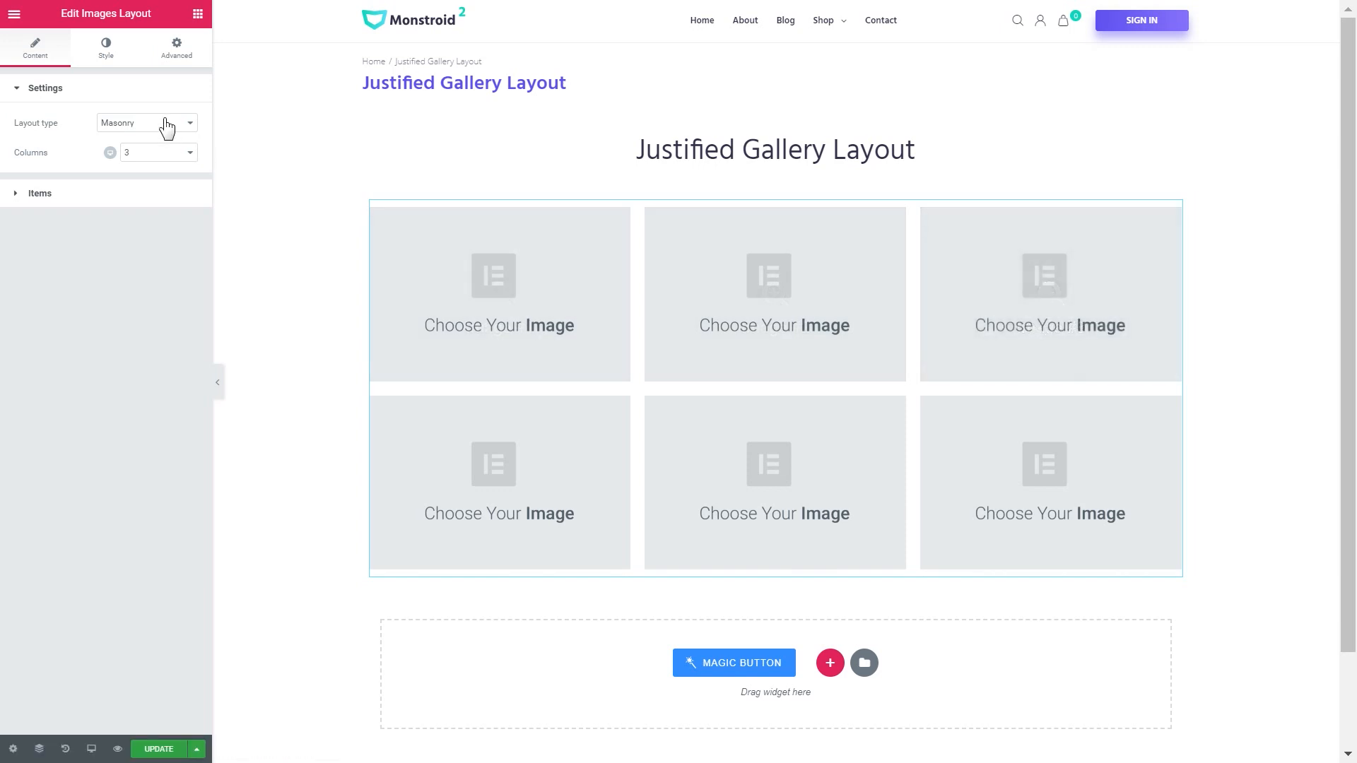
pyautogui.click(146, 122)
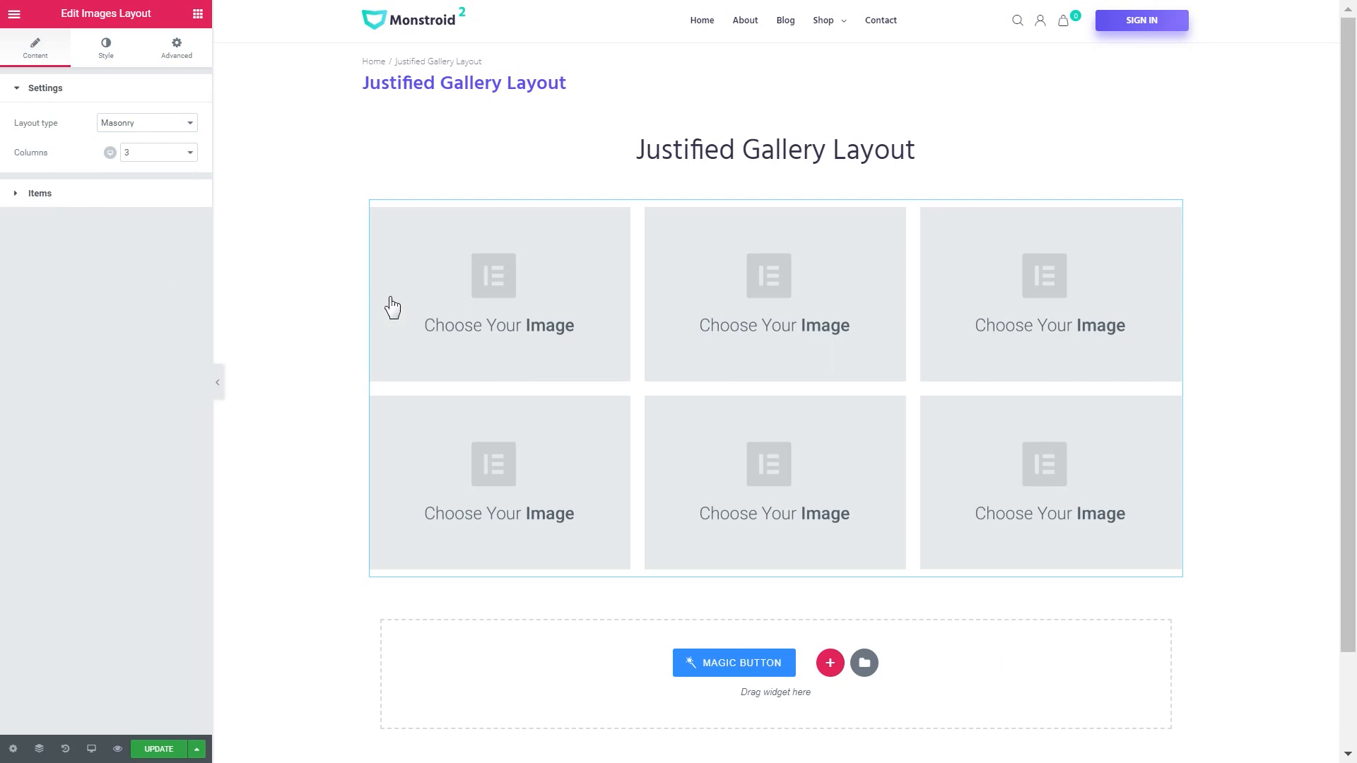
pyautogui.click(40, 193)
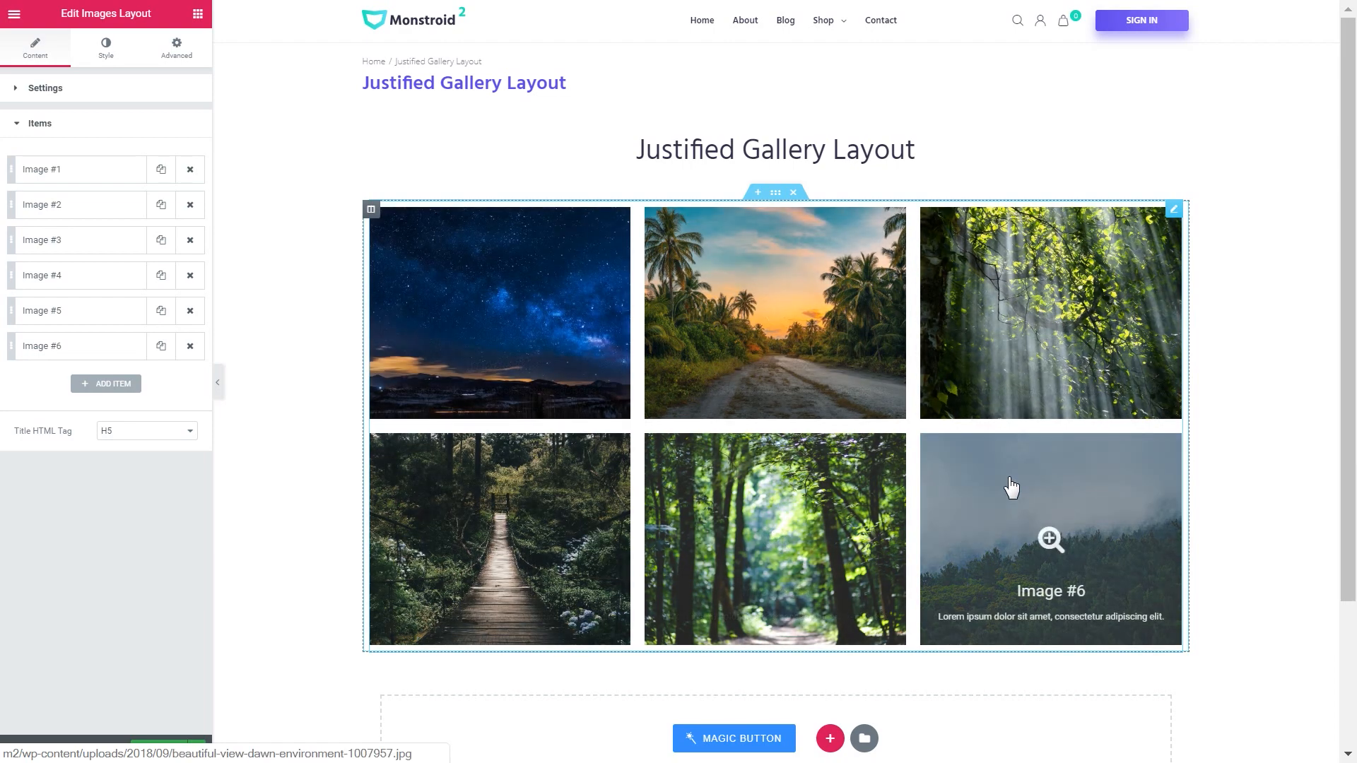
pyautogui.moveTo(499, 376)
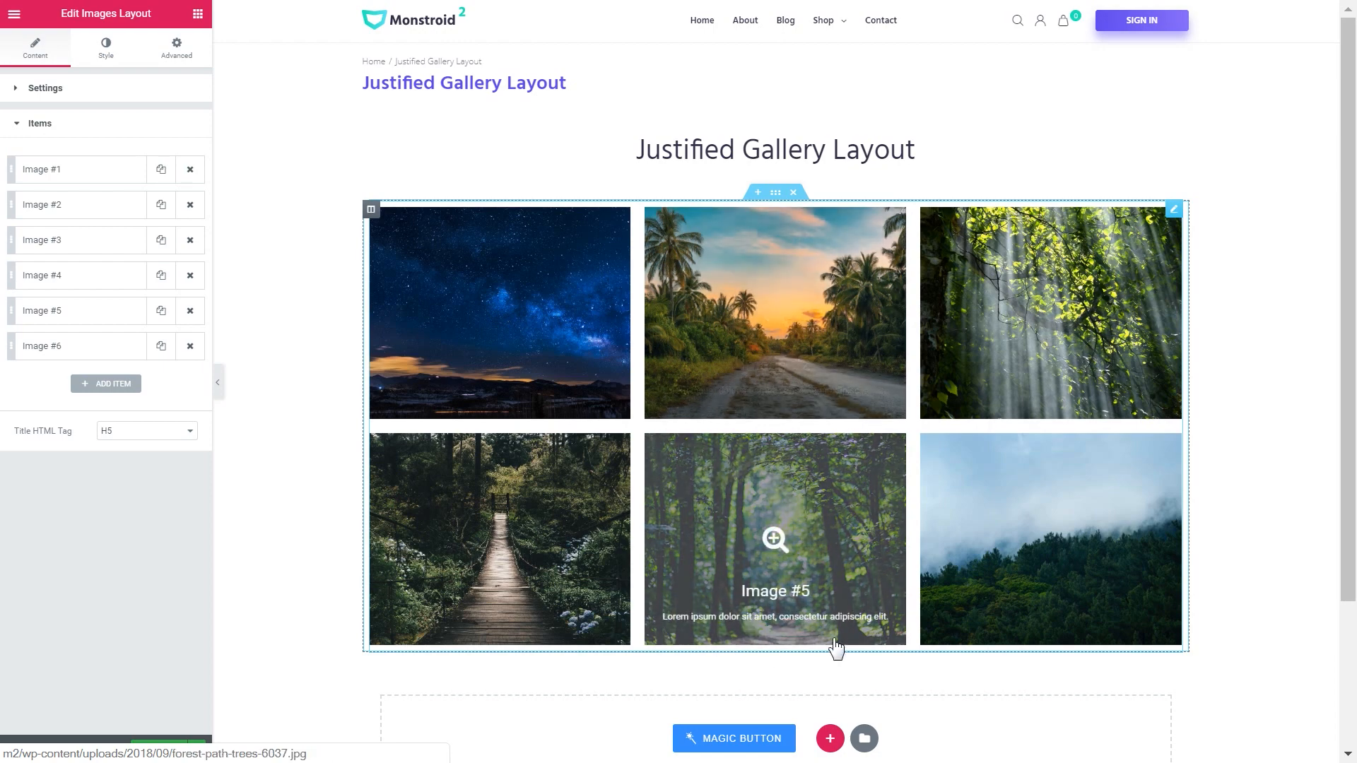
pyautogui.moveTo(957, 507)
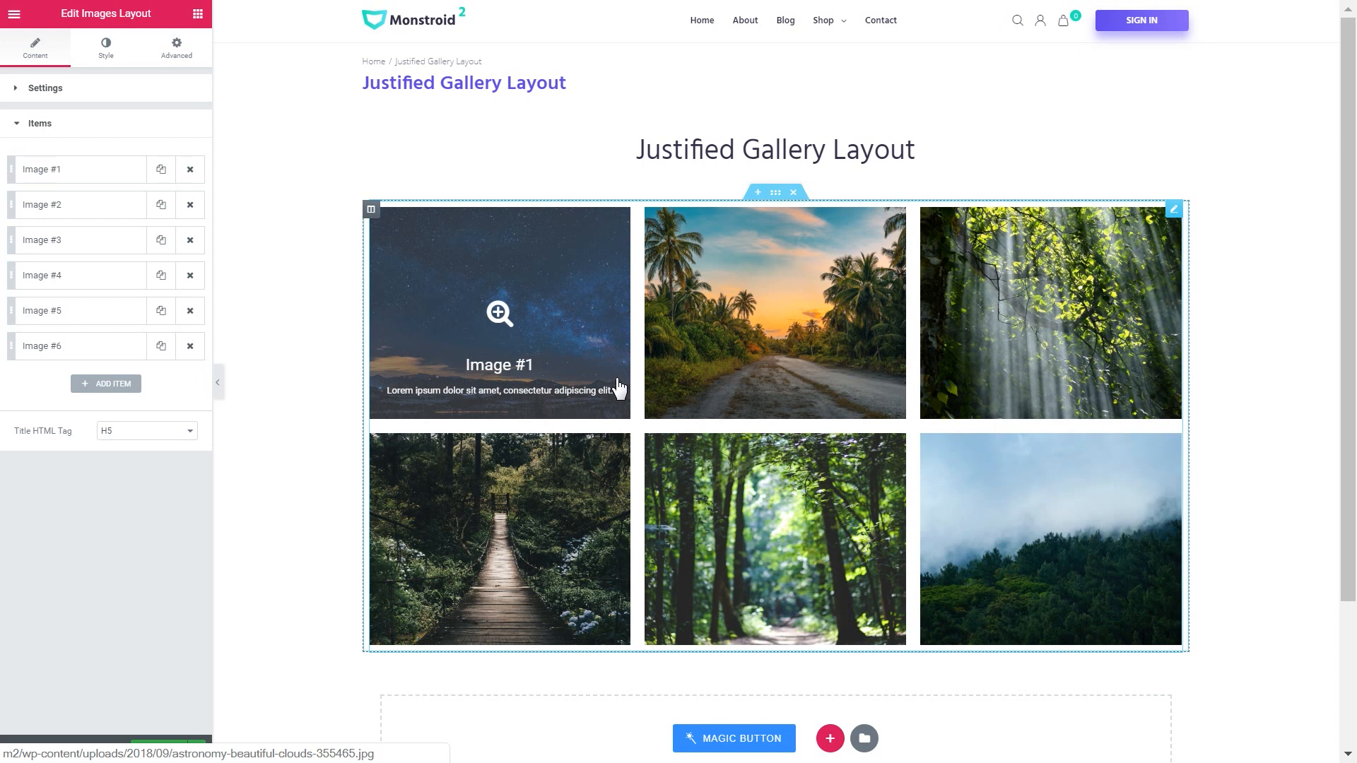
pyautogui.moveTo(465, 269)
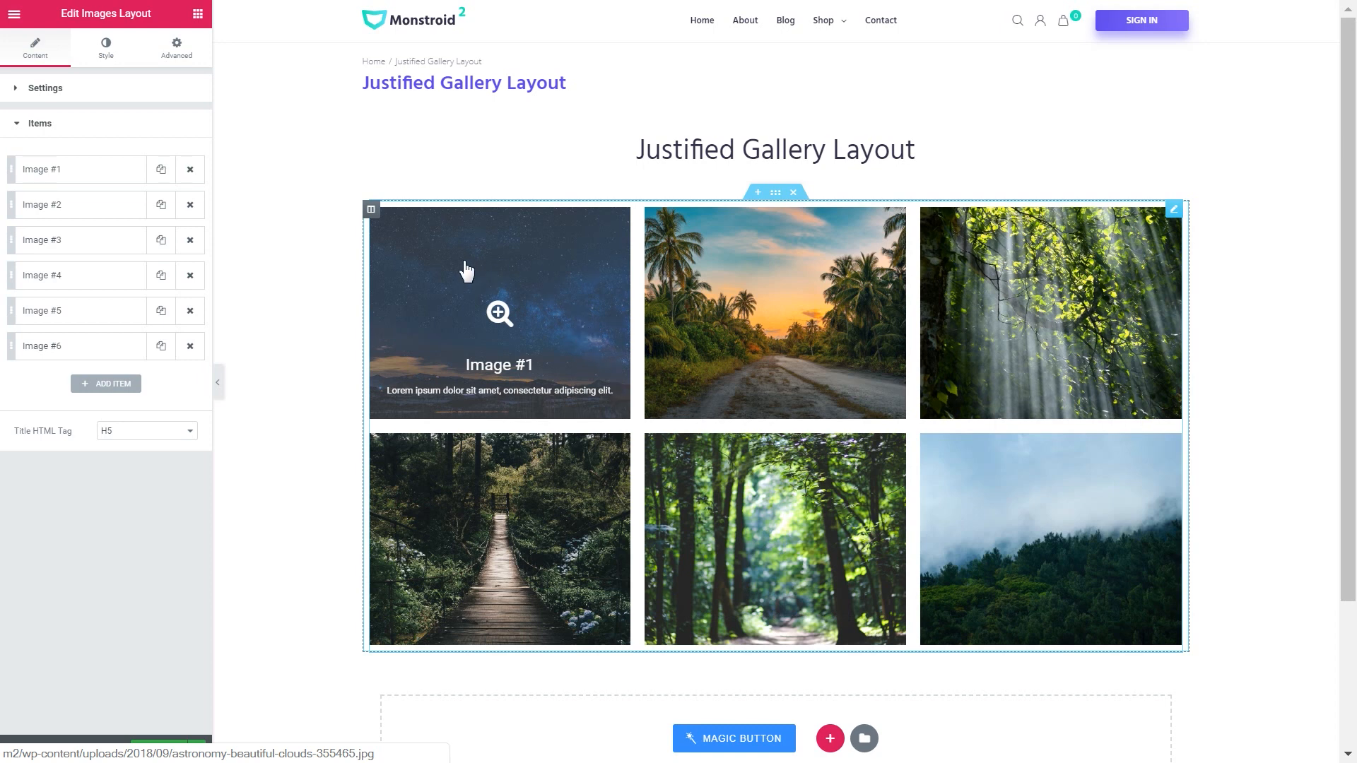
pyautogui.moveTo(538, 249)
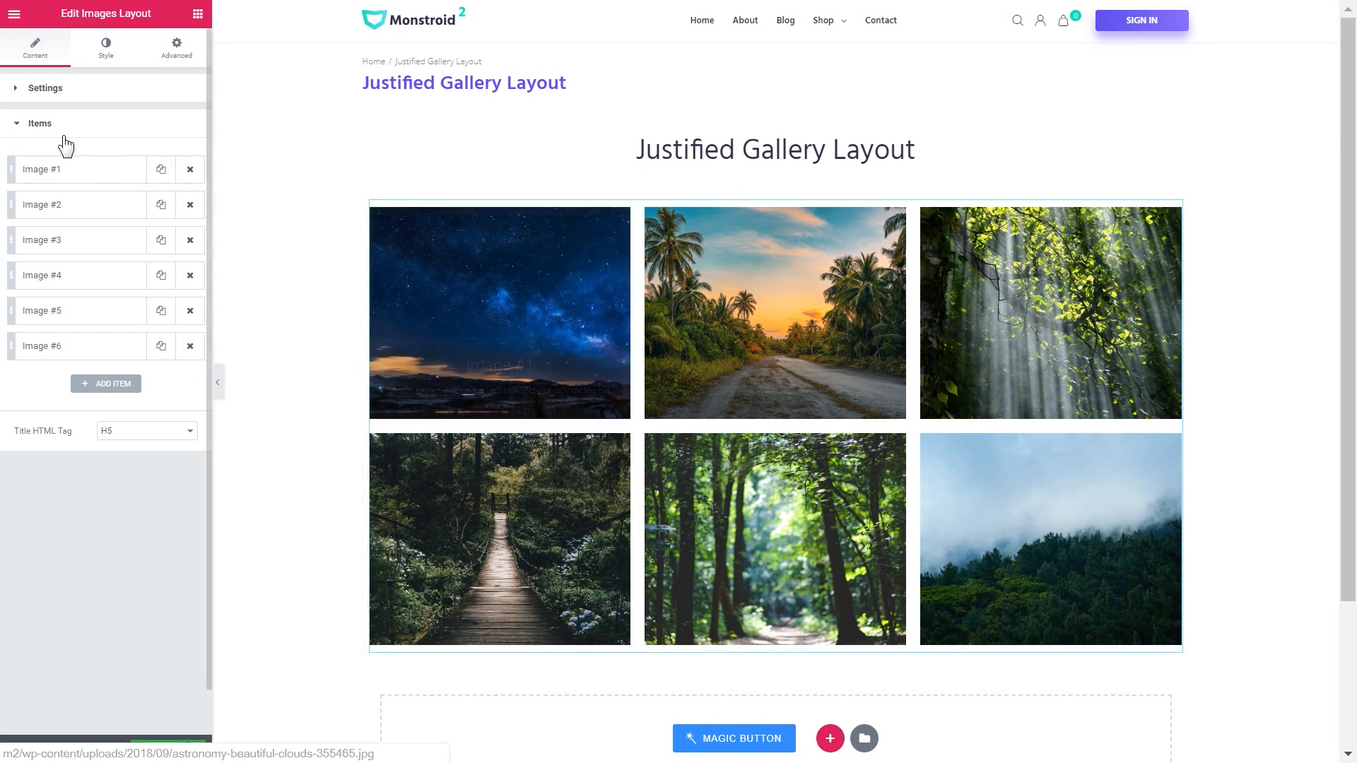
# Step: Switch the gallery to the Justify layout type with a Justify Height of 400
pyautogui.click(44, 88)
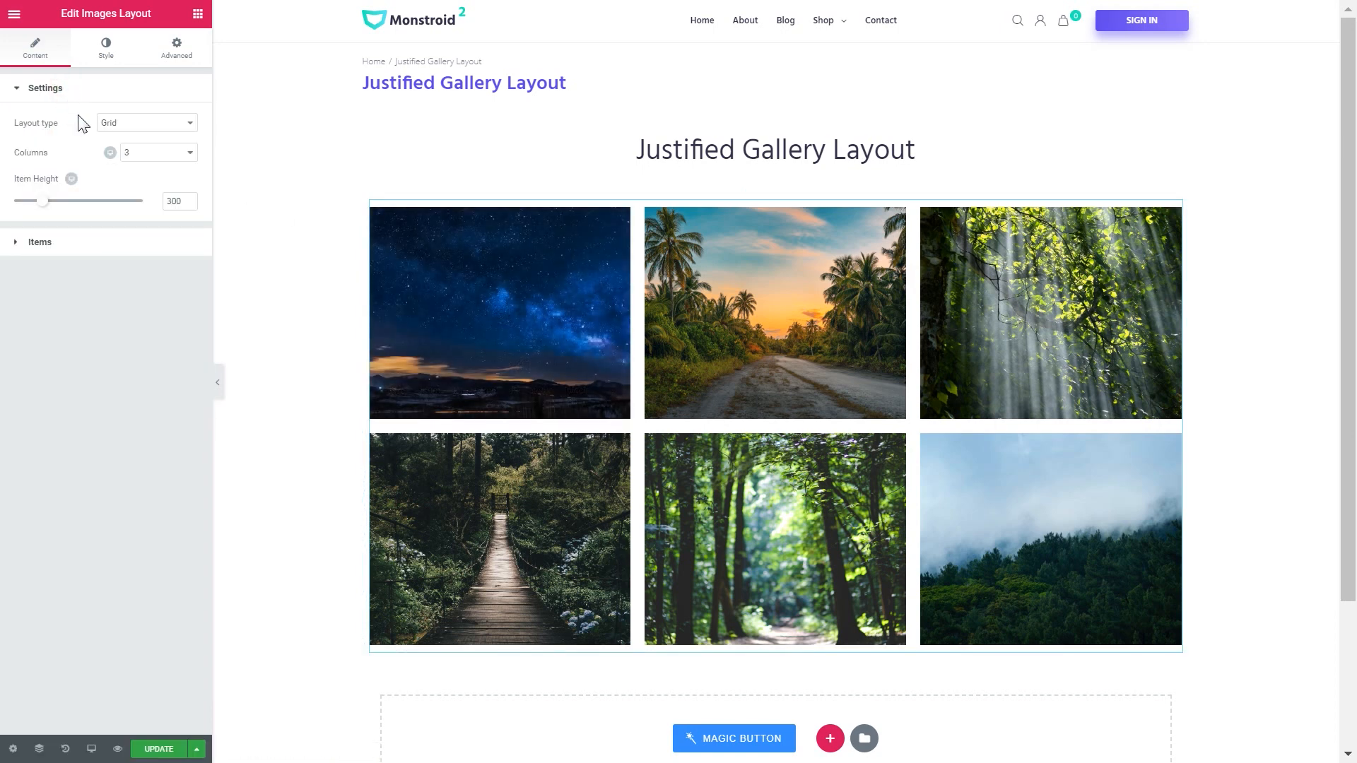
pyautogui.click(146, 121)
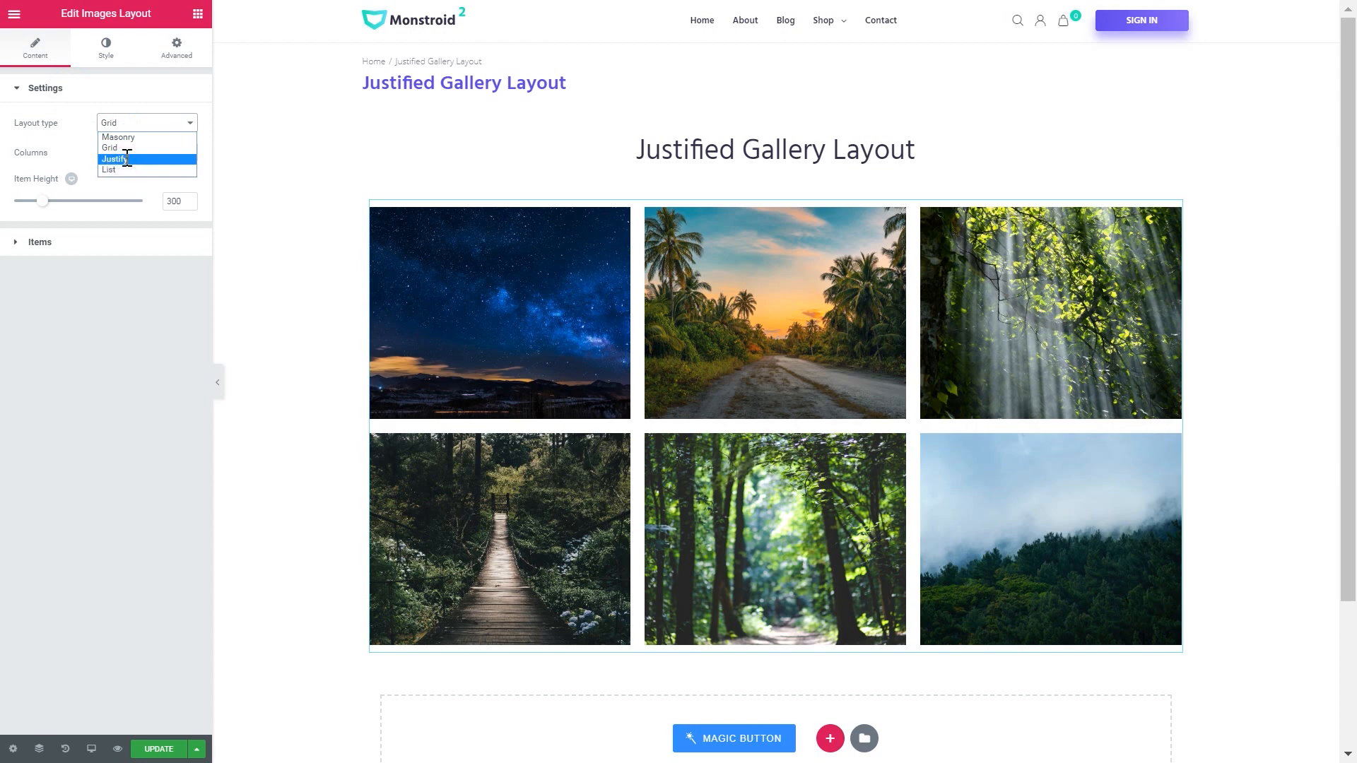
pyautogui.click(113, 160)
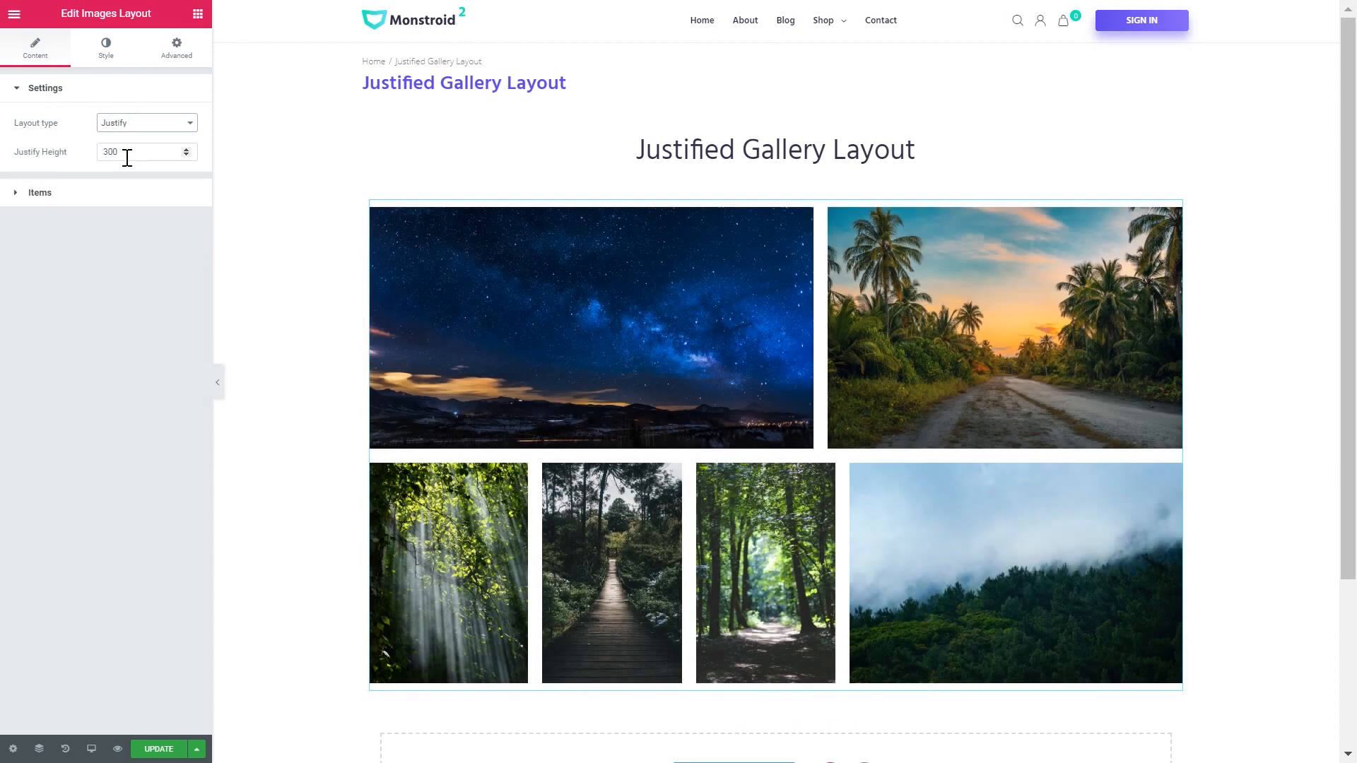
pyautogui.moveTo(346, 240)
pyautogui.write('500')
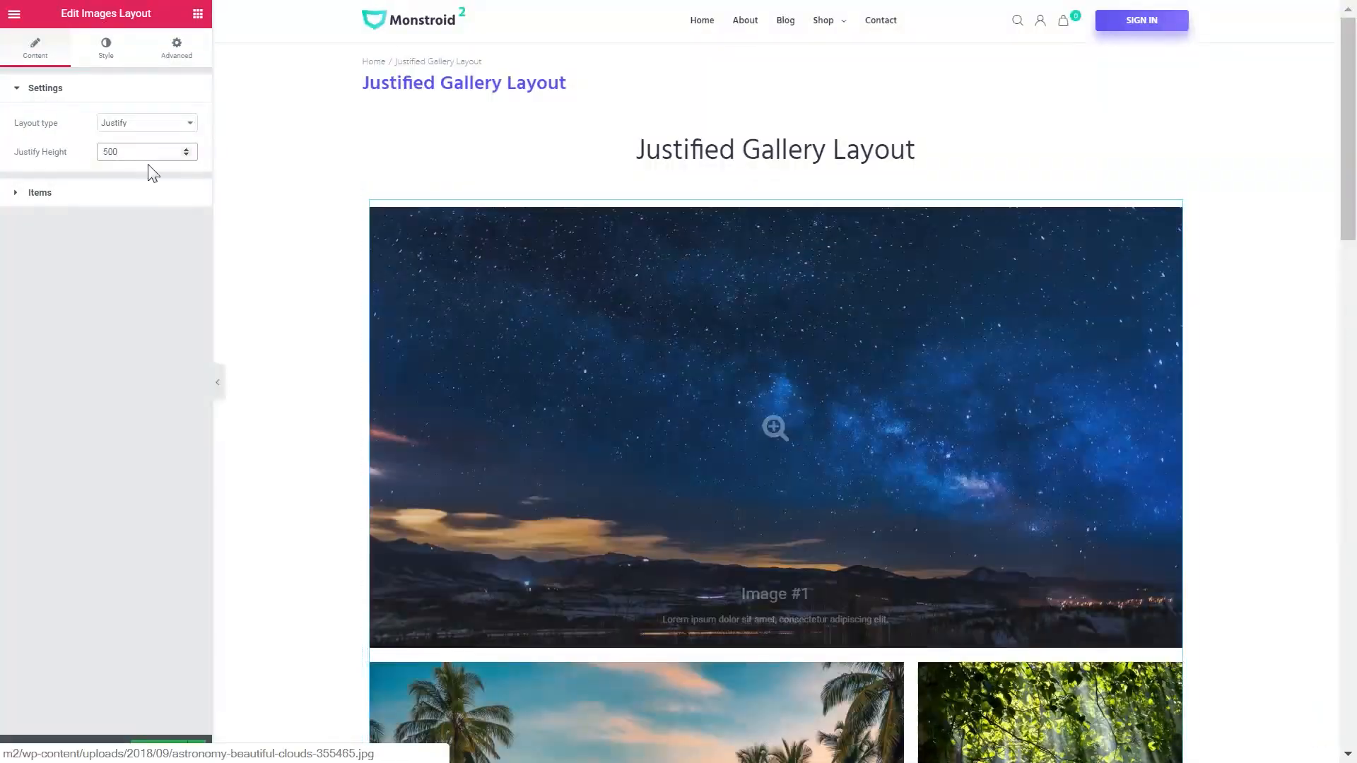
pyautogui.click(185, 155)
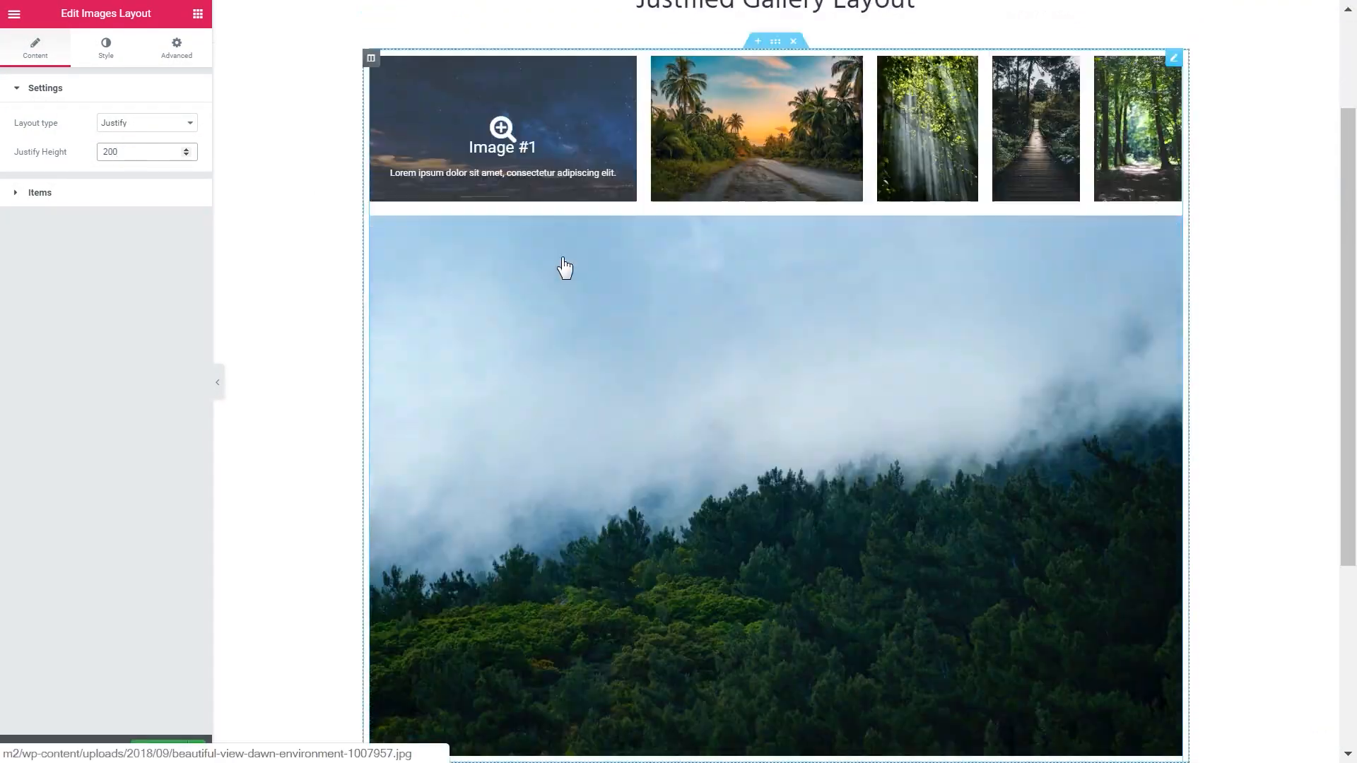
pyautogui.write('100')
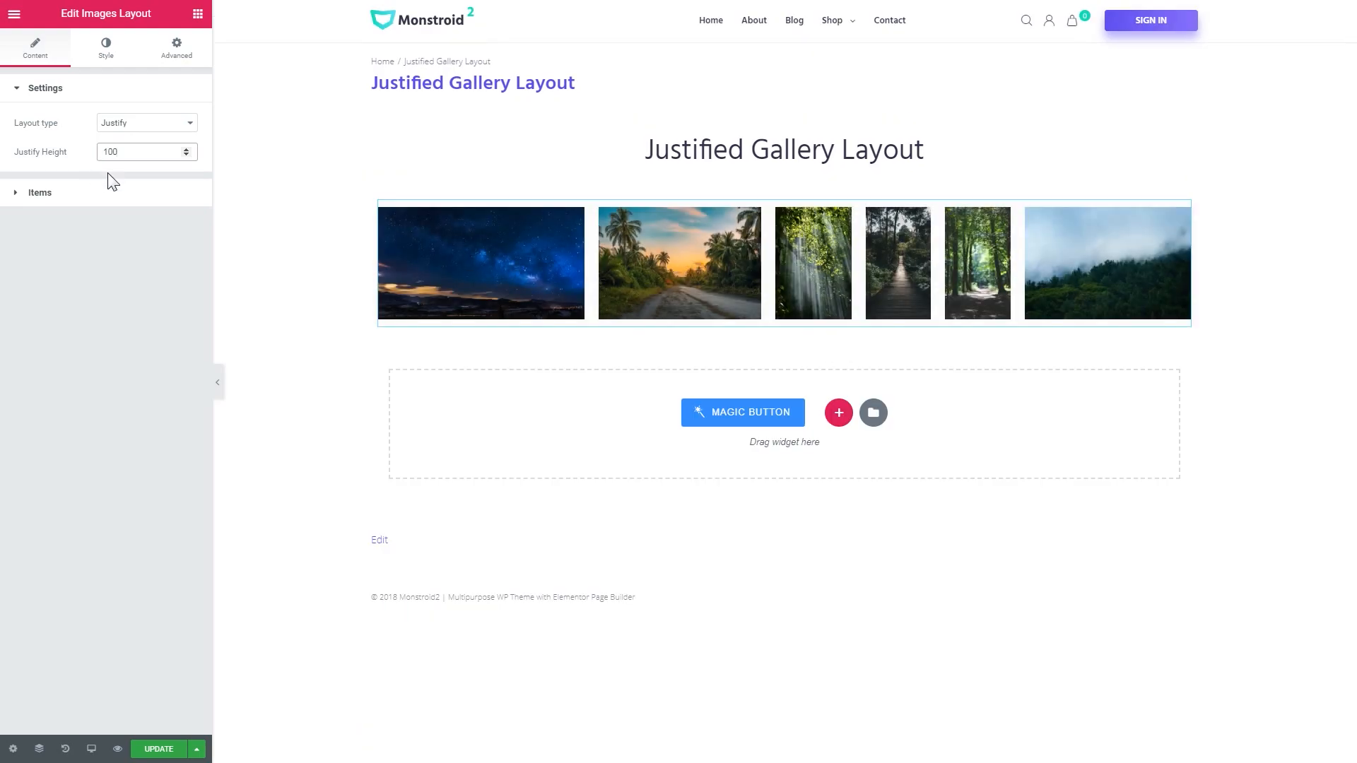
pyautogui.write('400')
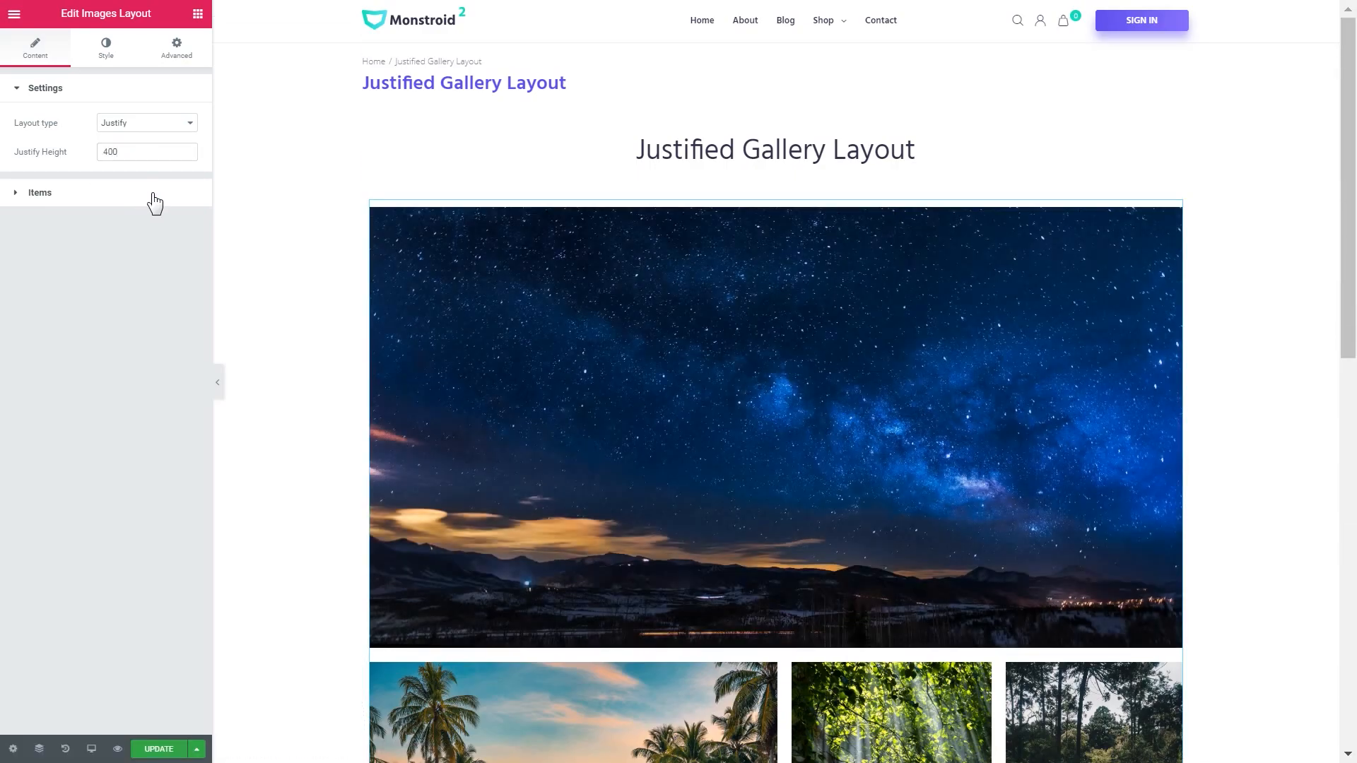
# Step: Change Image #1's link type from Lightbox to External with a placeholder address
pyautogui.click(40, 192)
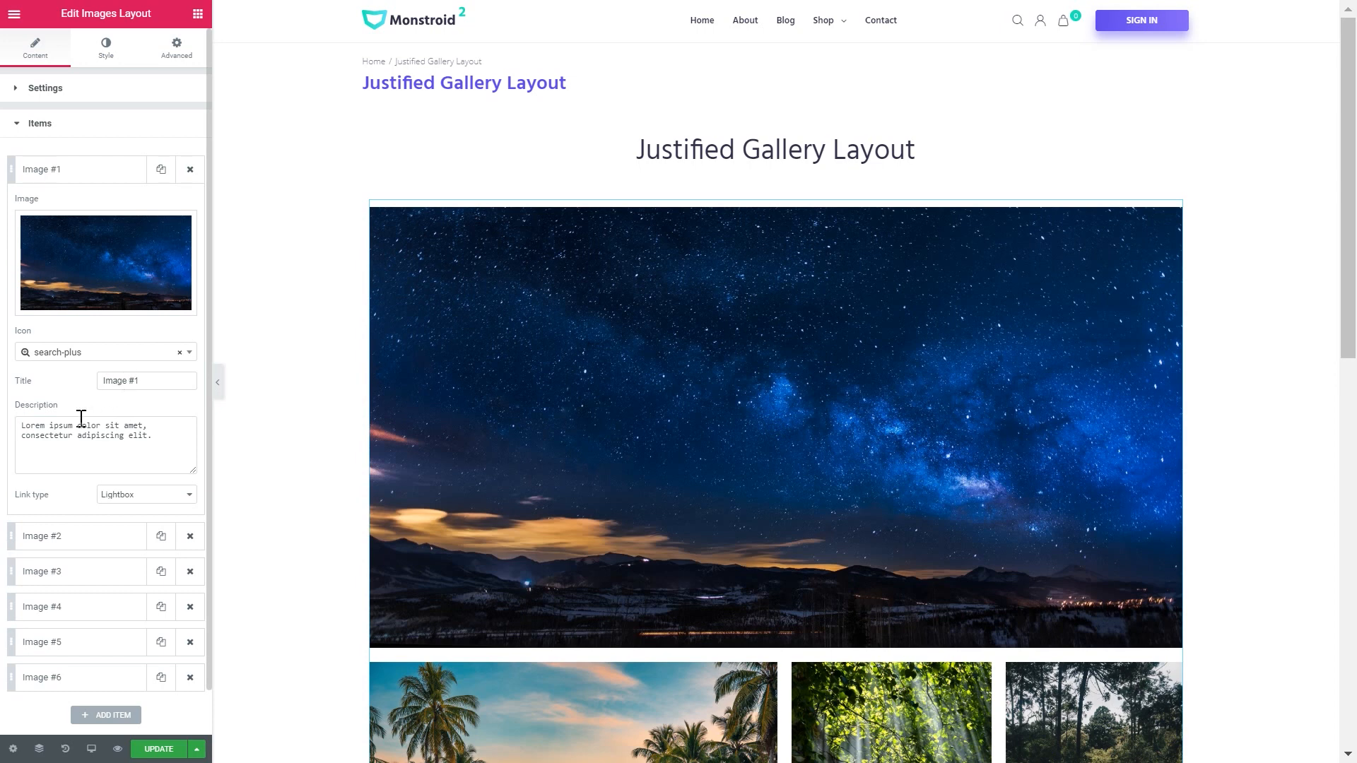
pyautogui.click(146, 494)
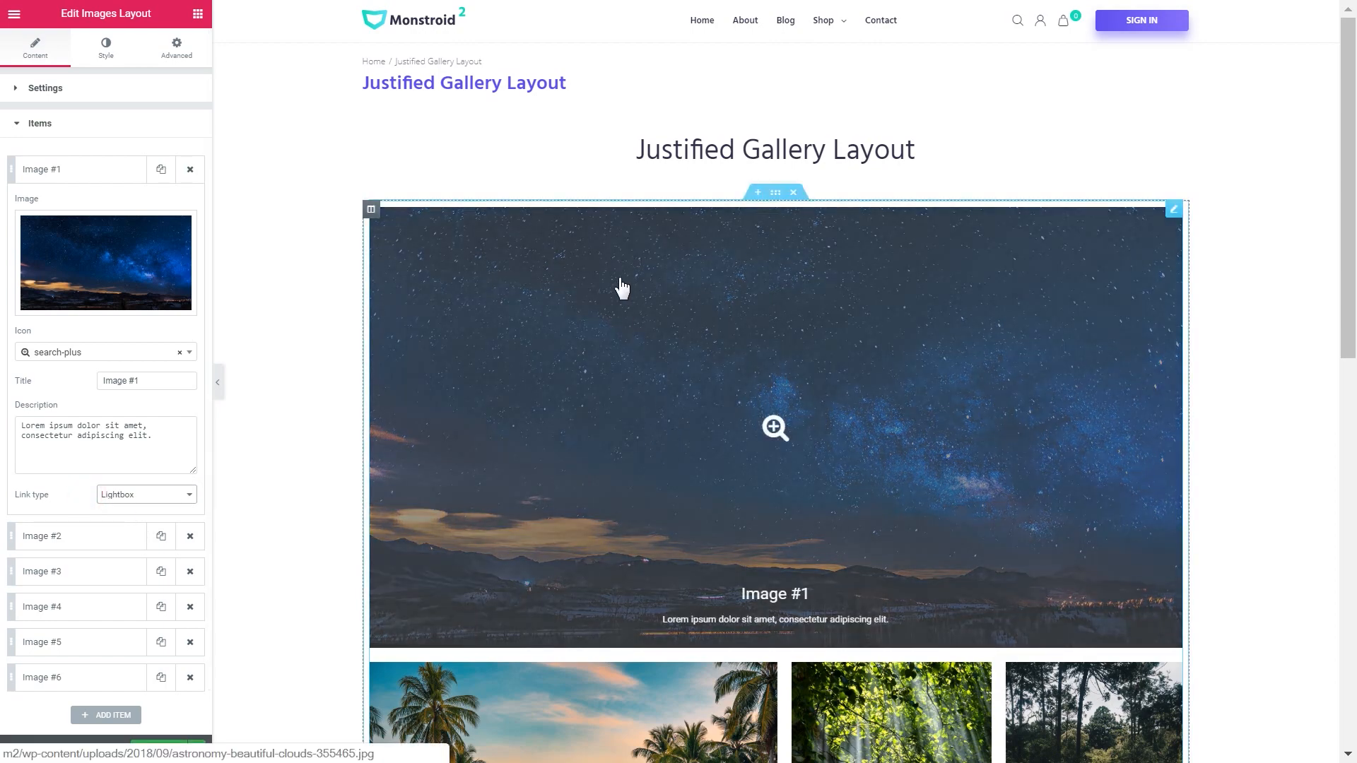
pyautogui.click(145, 495)
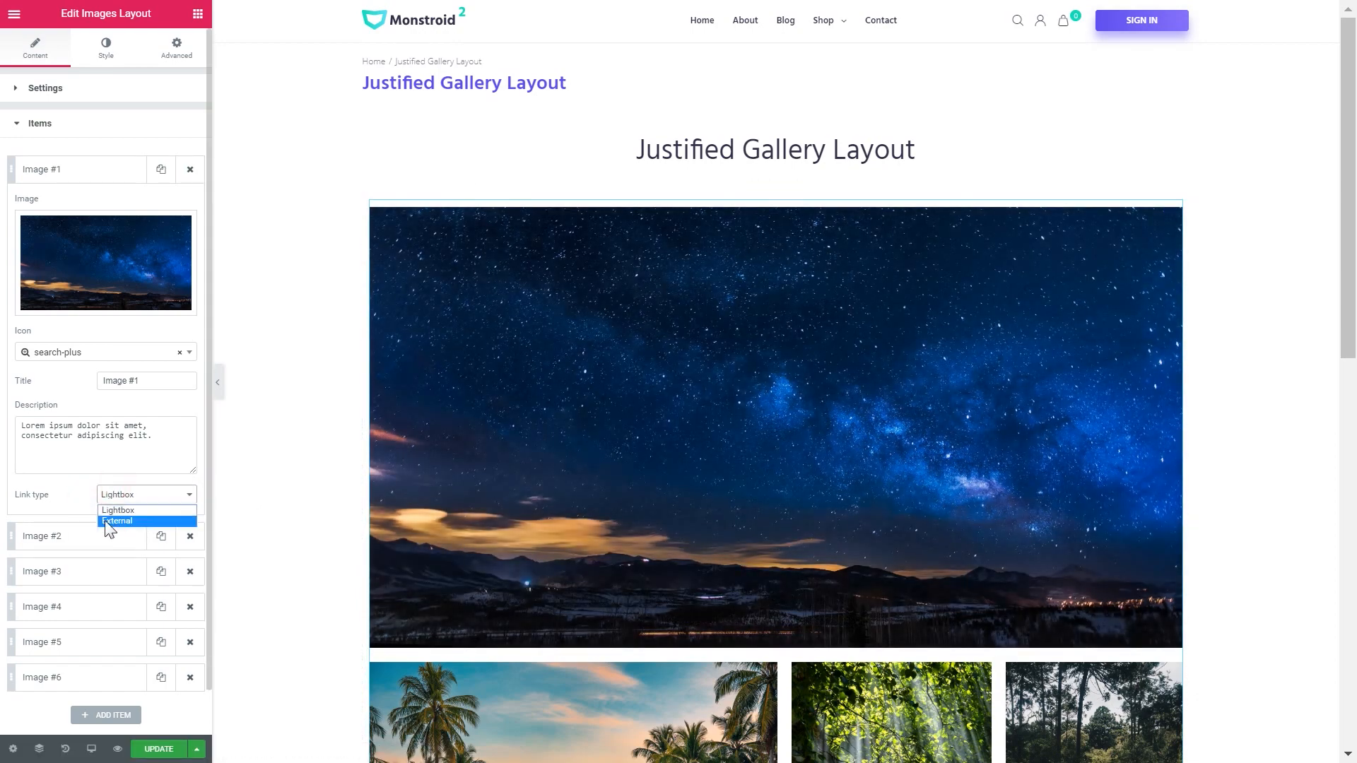
pyautogui.click(146, 520)
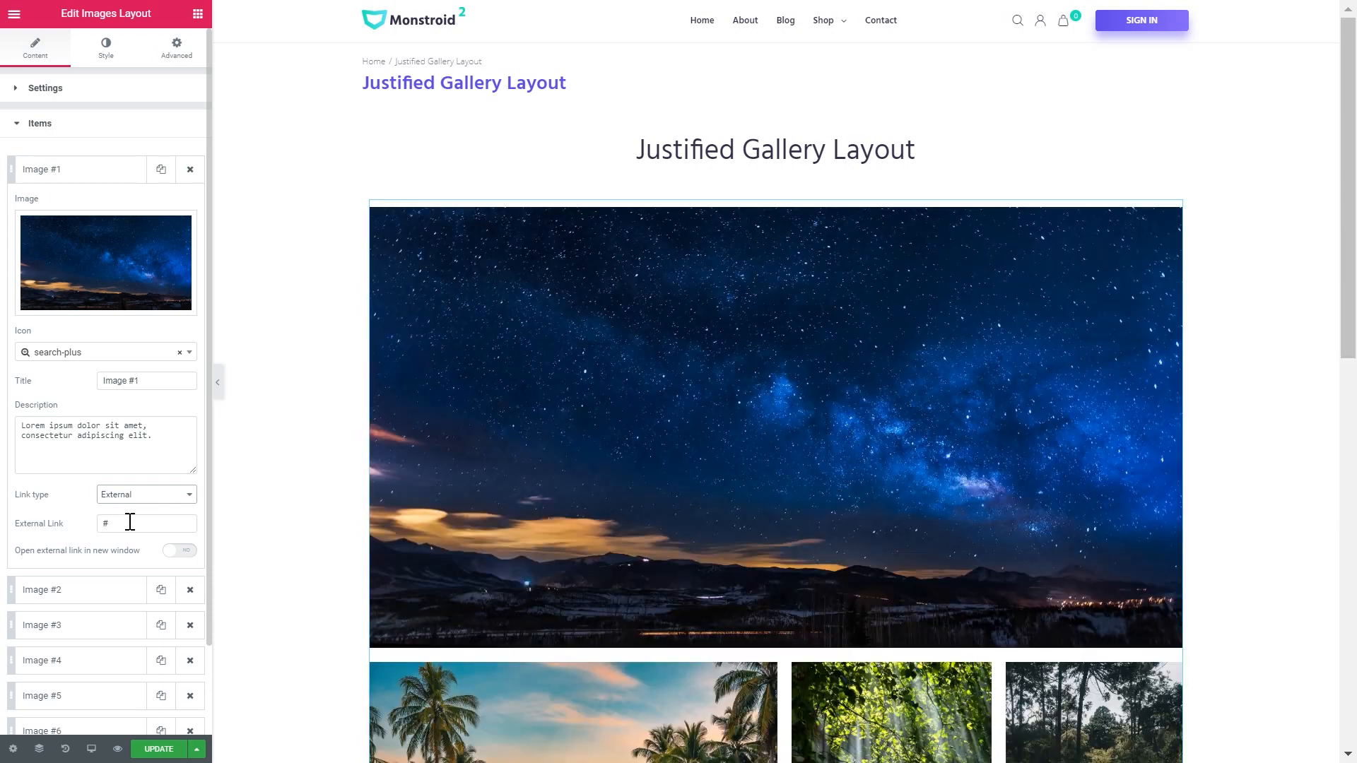
pyautogui.click(146, 523)
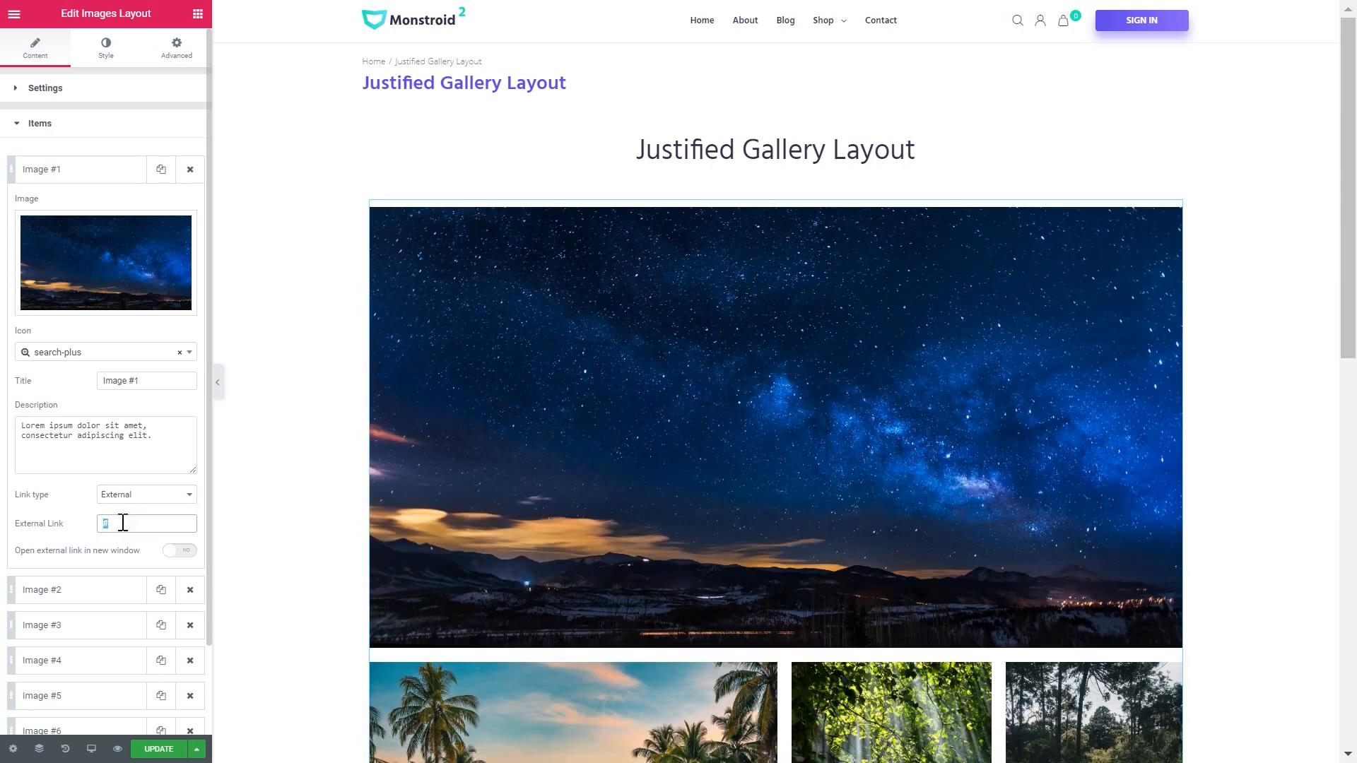
pyautogui.moveTo(158, 559)
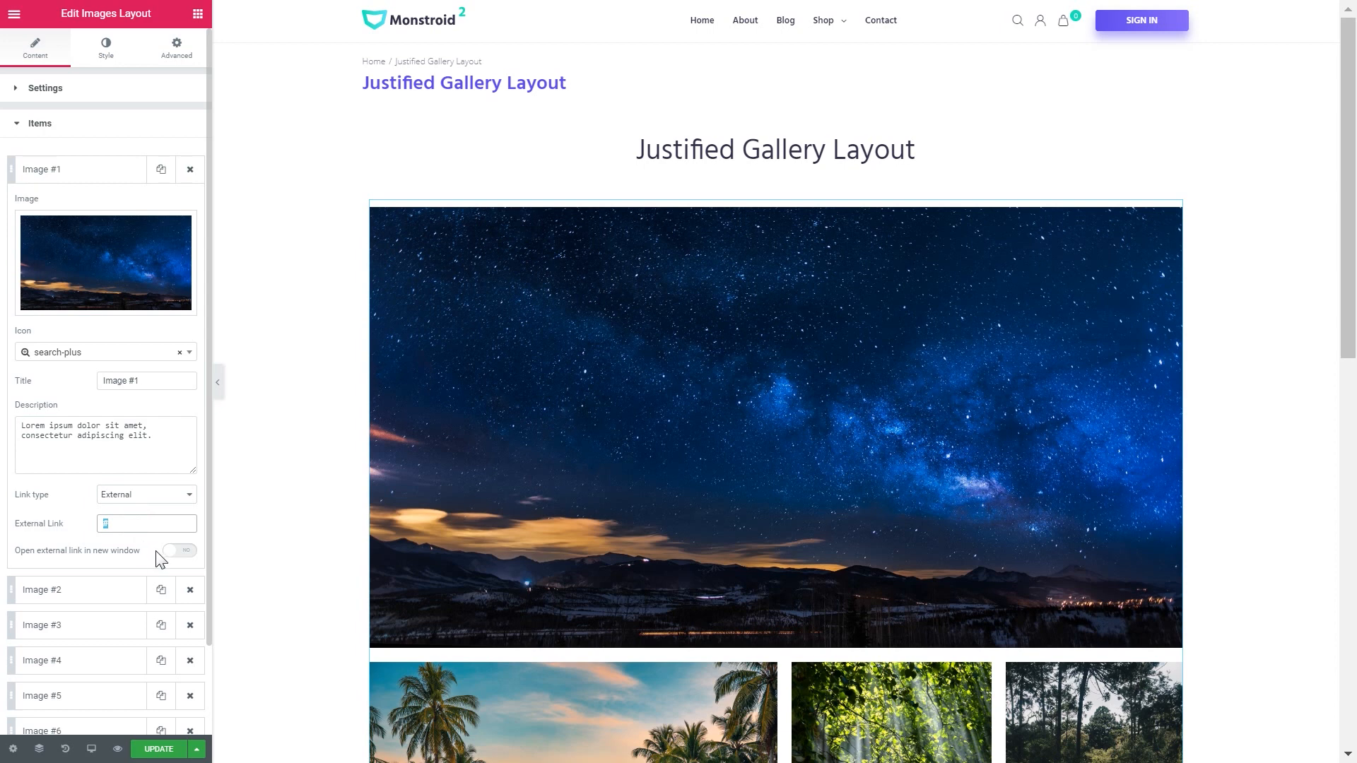
pyautogui.moveTo(79, 561)
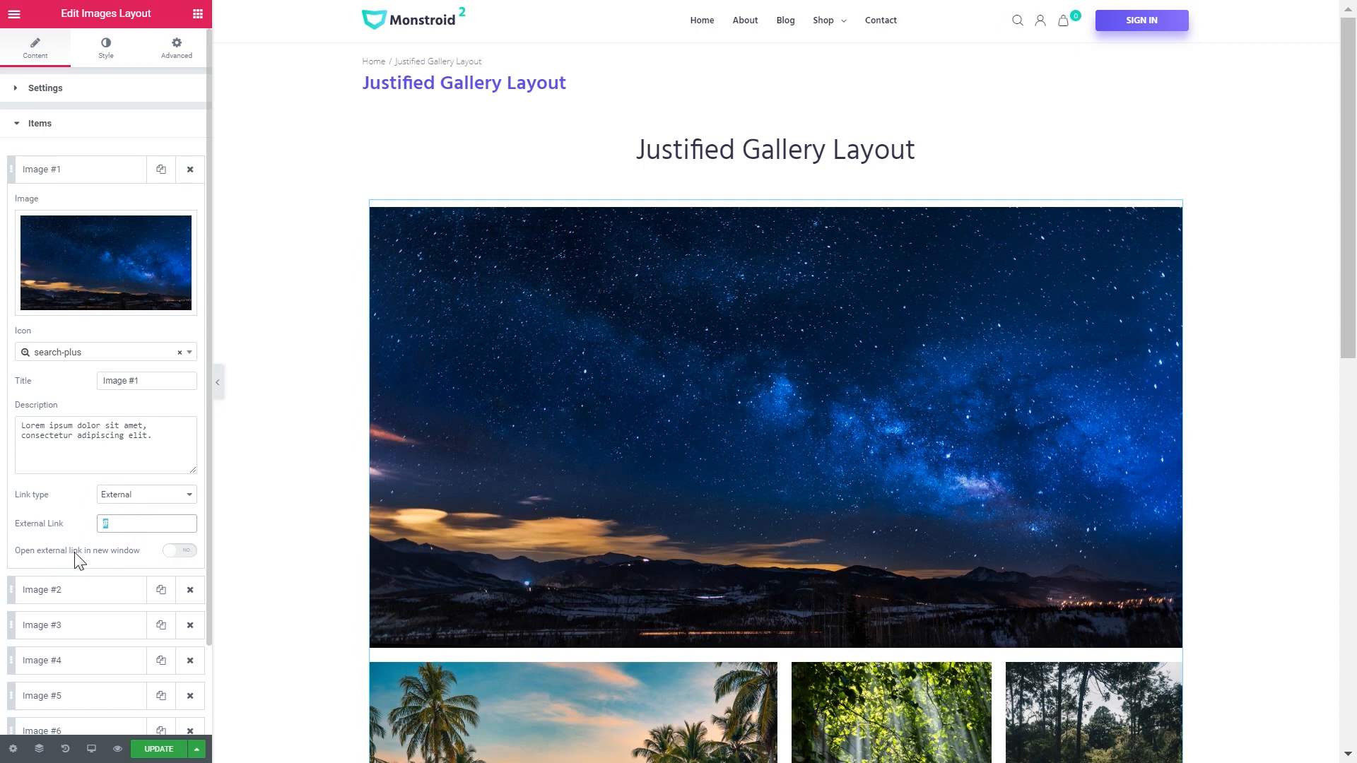
pyautogui.moveTo(77, 537)
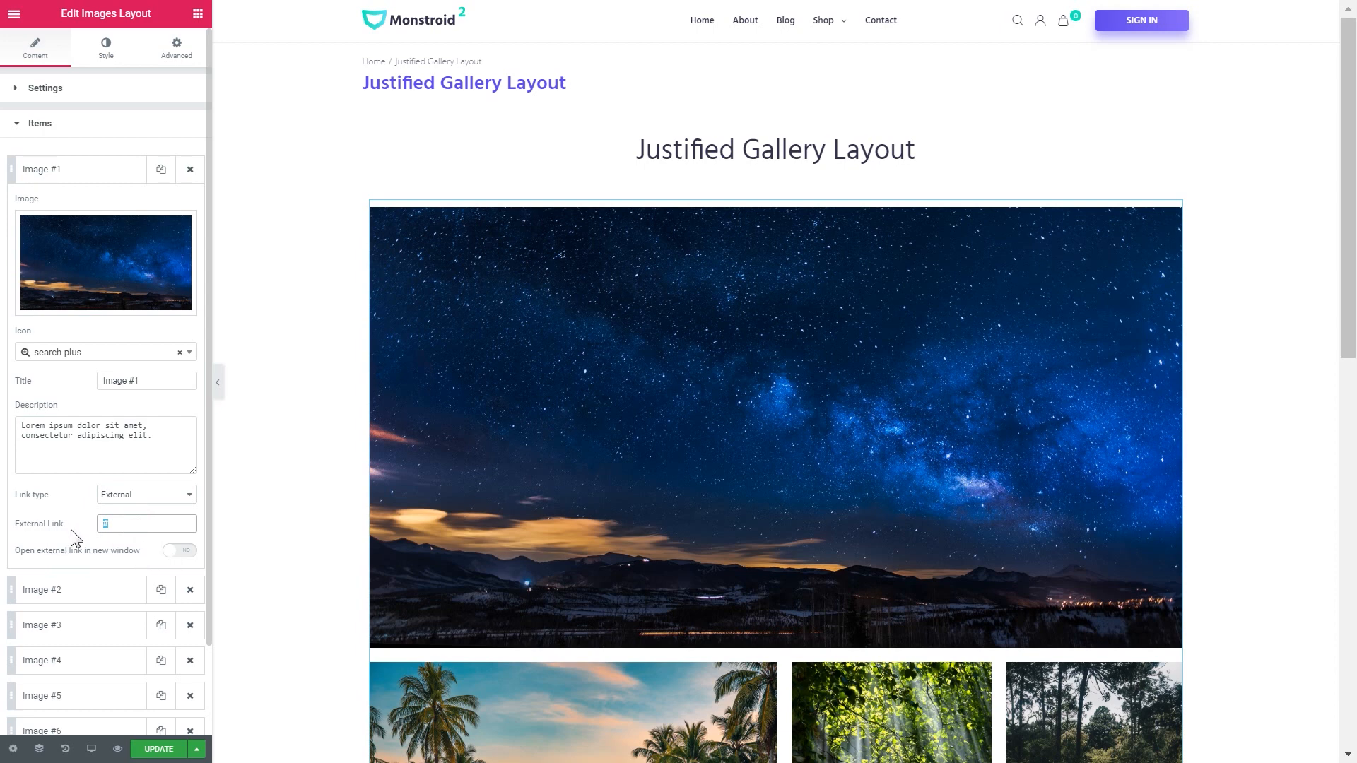
pyautogui.moveTo(70, 527)
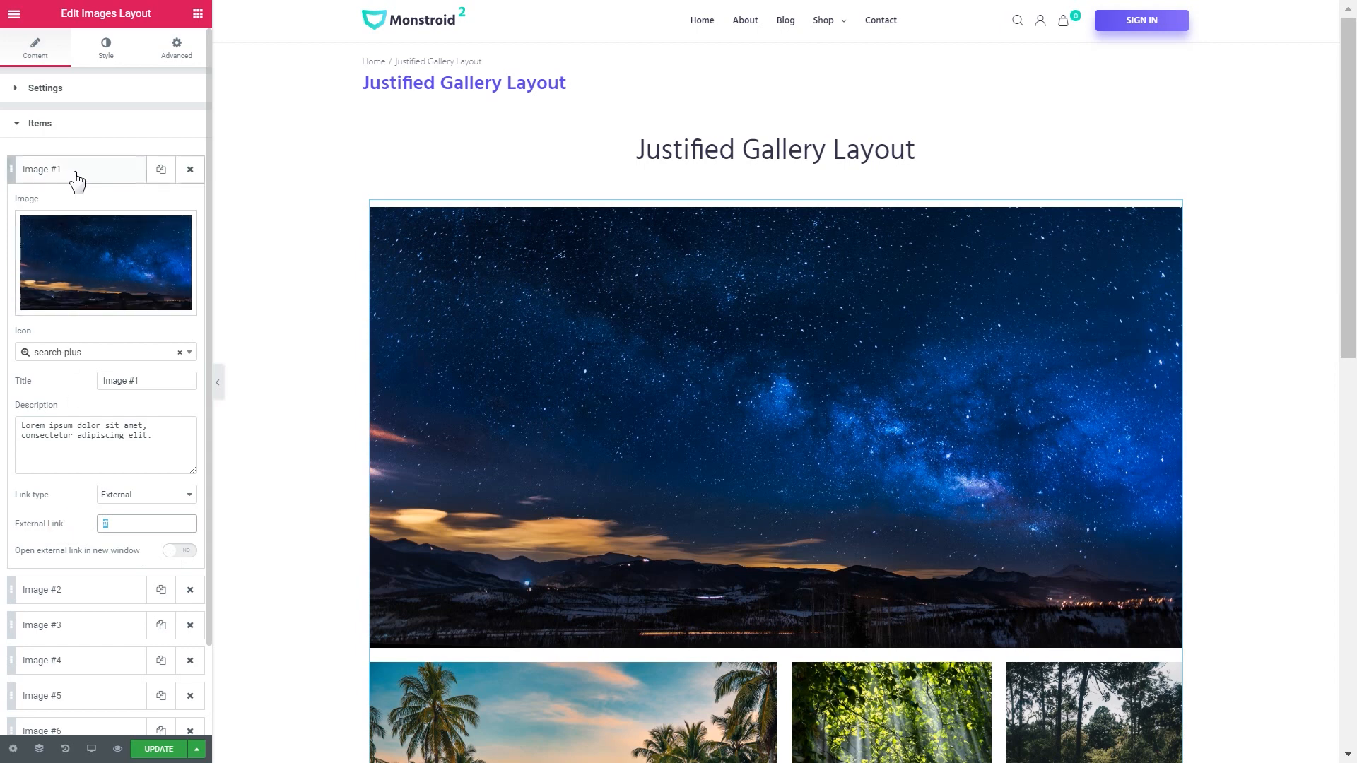
pyautogui.click(105, 48)
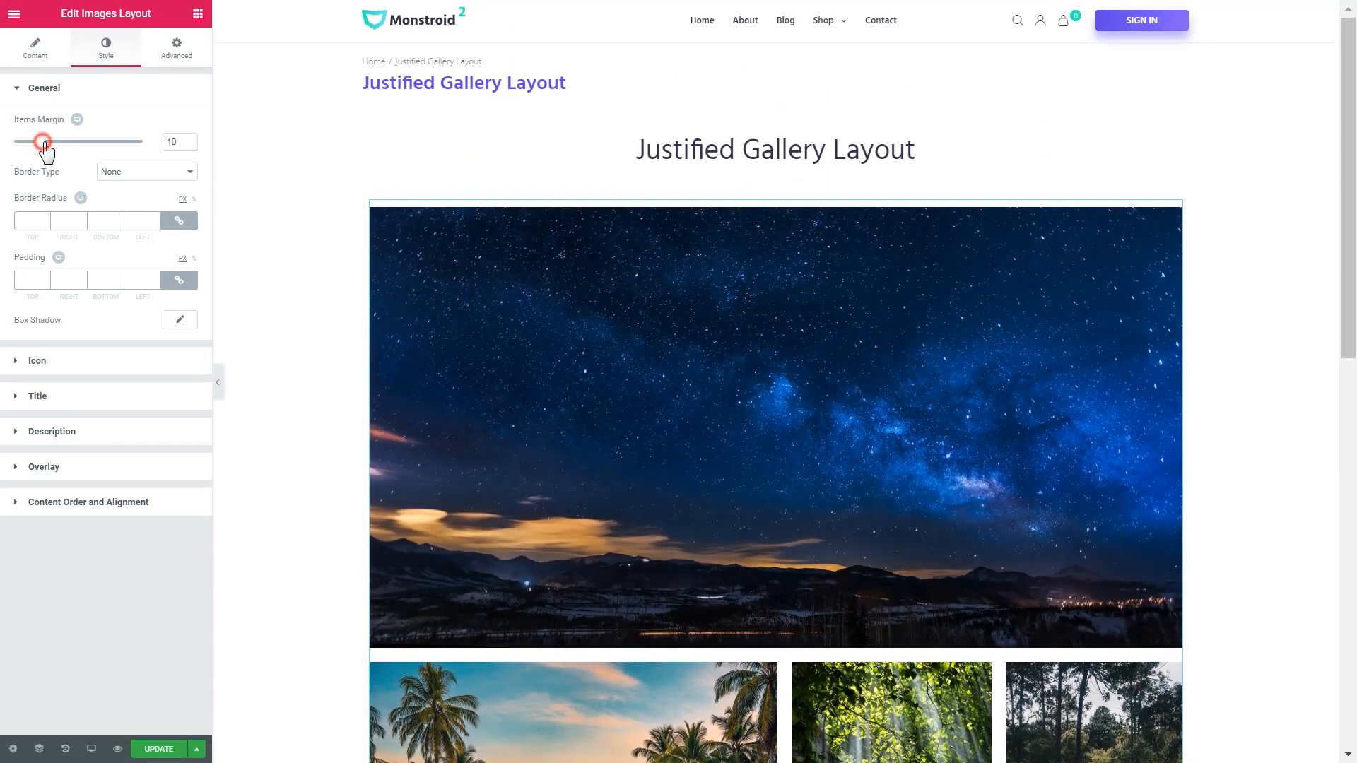
# Step: Set the gallery's Items Margin to 6 and Border Radius to 7 under General styling
pyautogui.moveTo(44, 141); pyautogui.dragTo(28, 141)
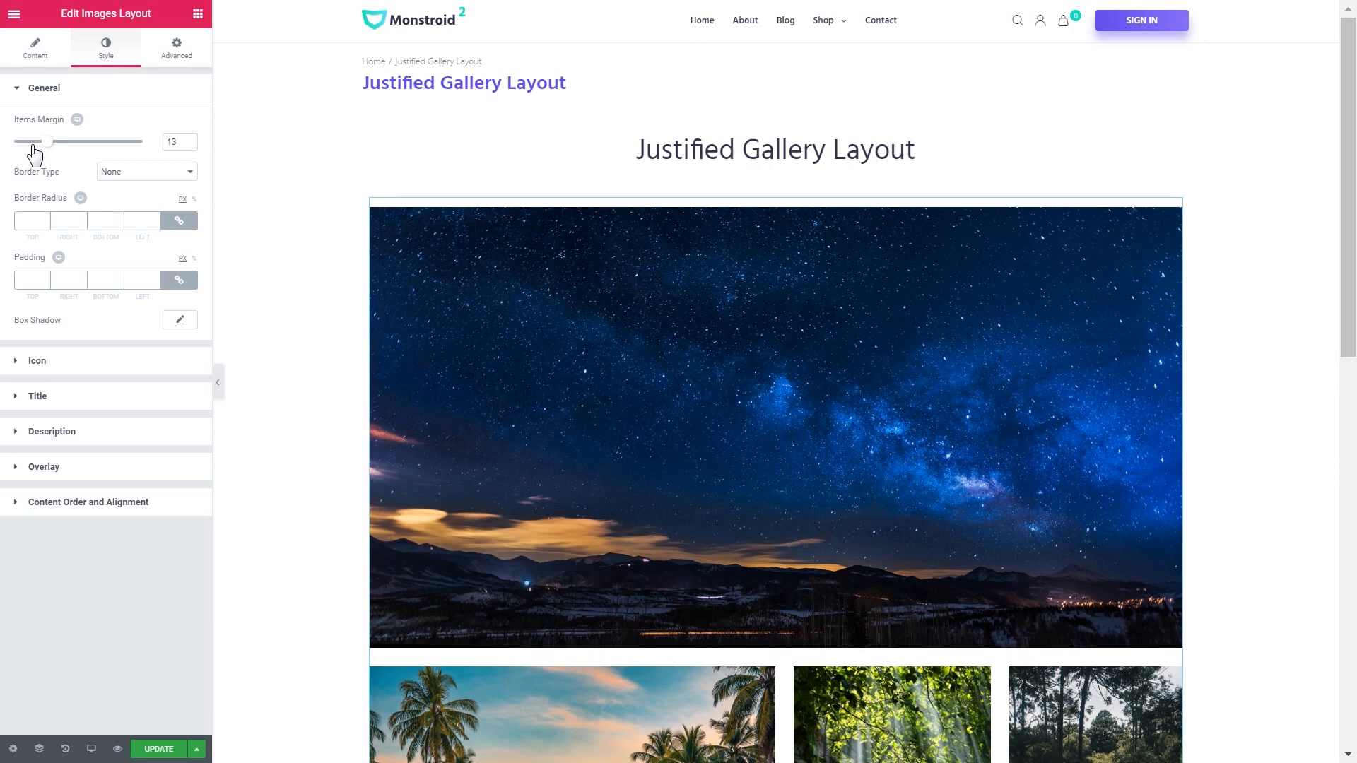
pyautogui.moveTo(48, 141); pyautogui.dragTo(32, 141)
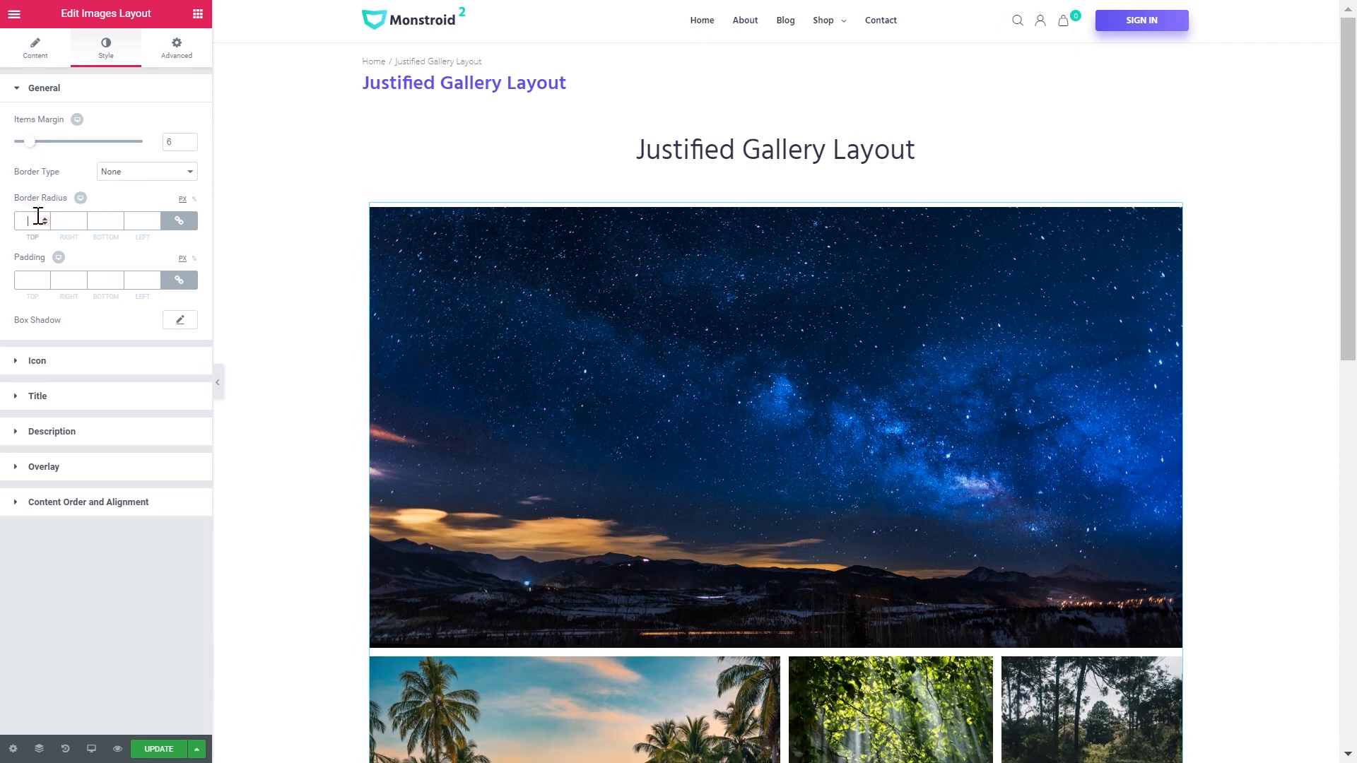
pyautogui.write('7')
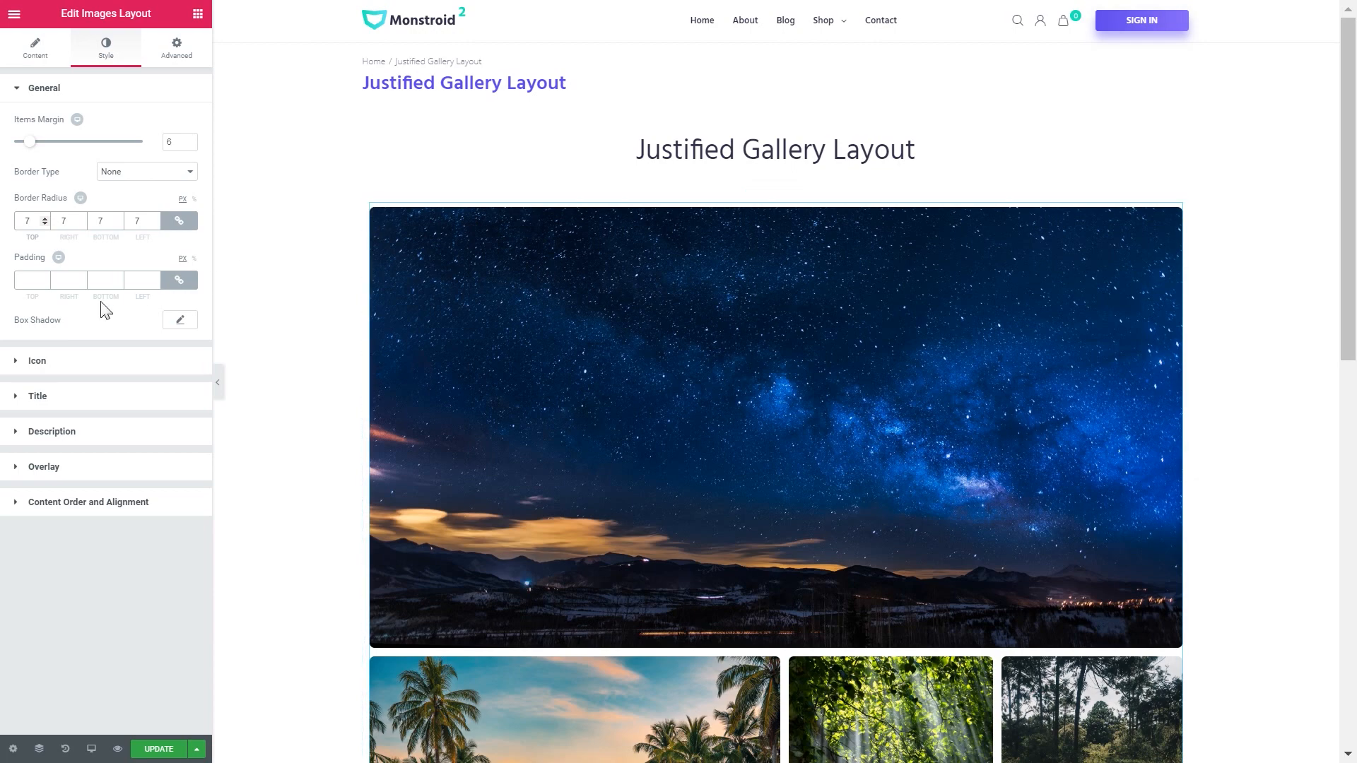
pyautogui.click(44, 88)
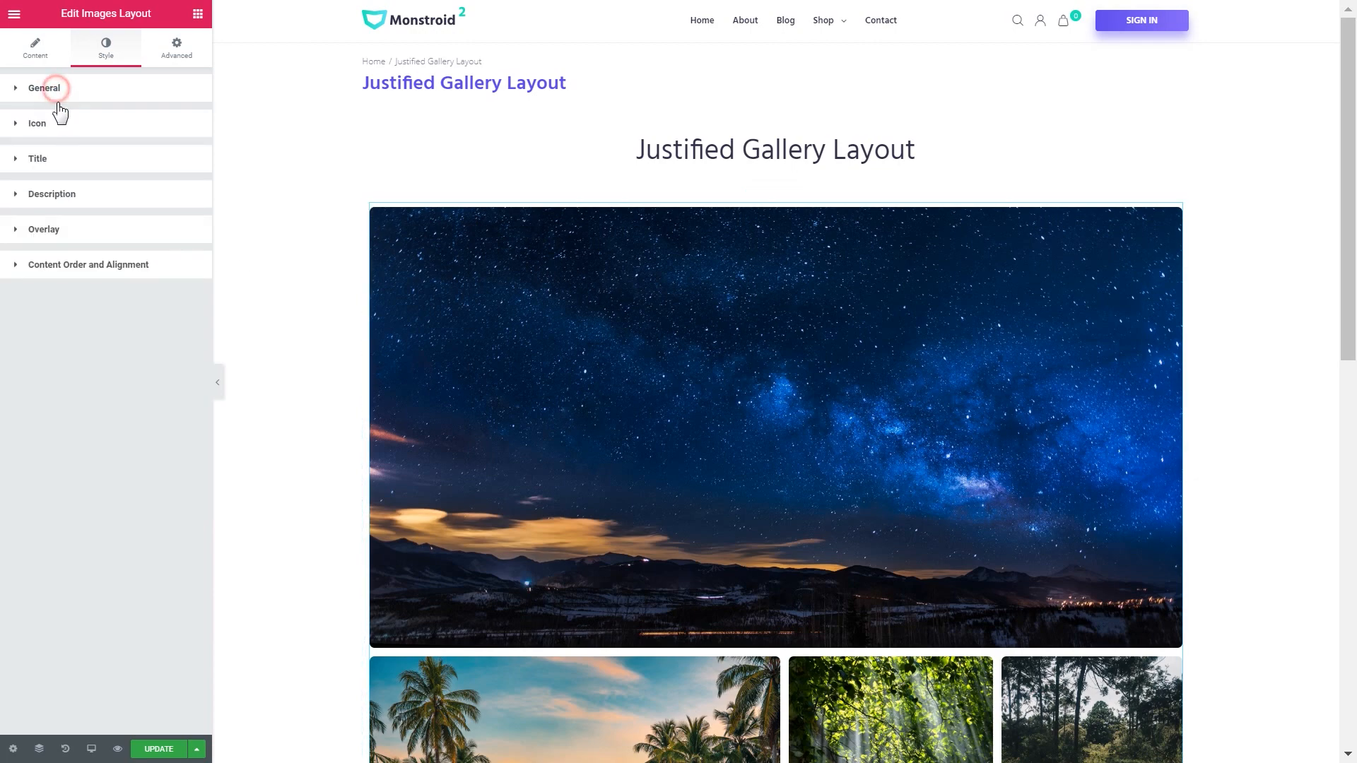
# Step: Review the Title and Description styling, then reveal the Content Order and Alignment settings
pyautogui.click(37, 123)
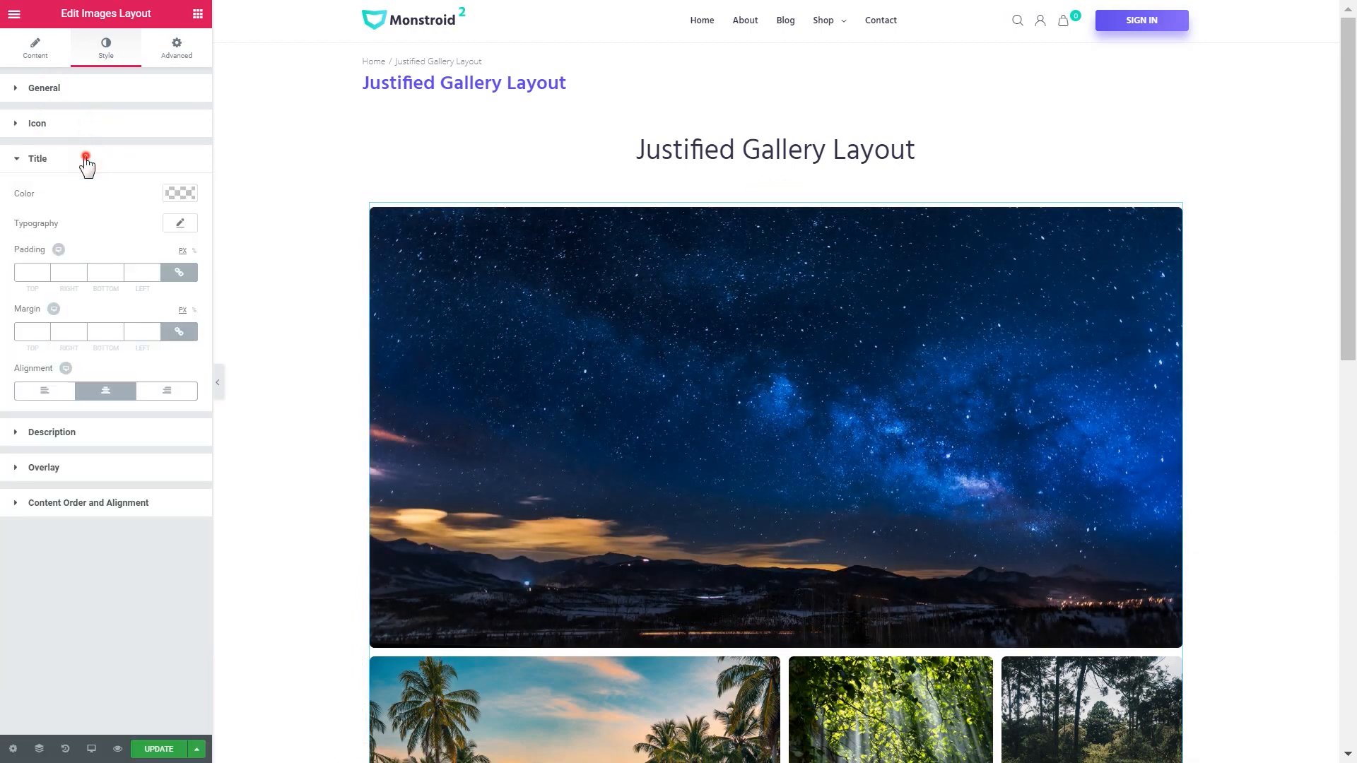
pyautogui.click(51, 194)
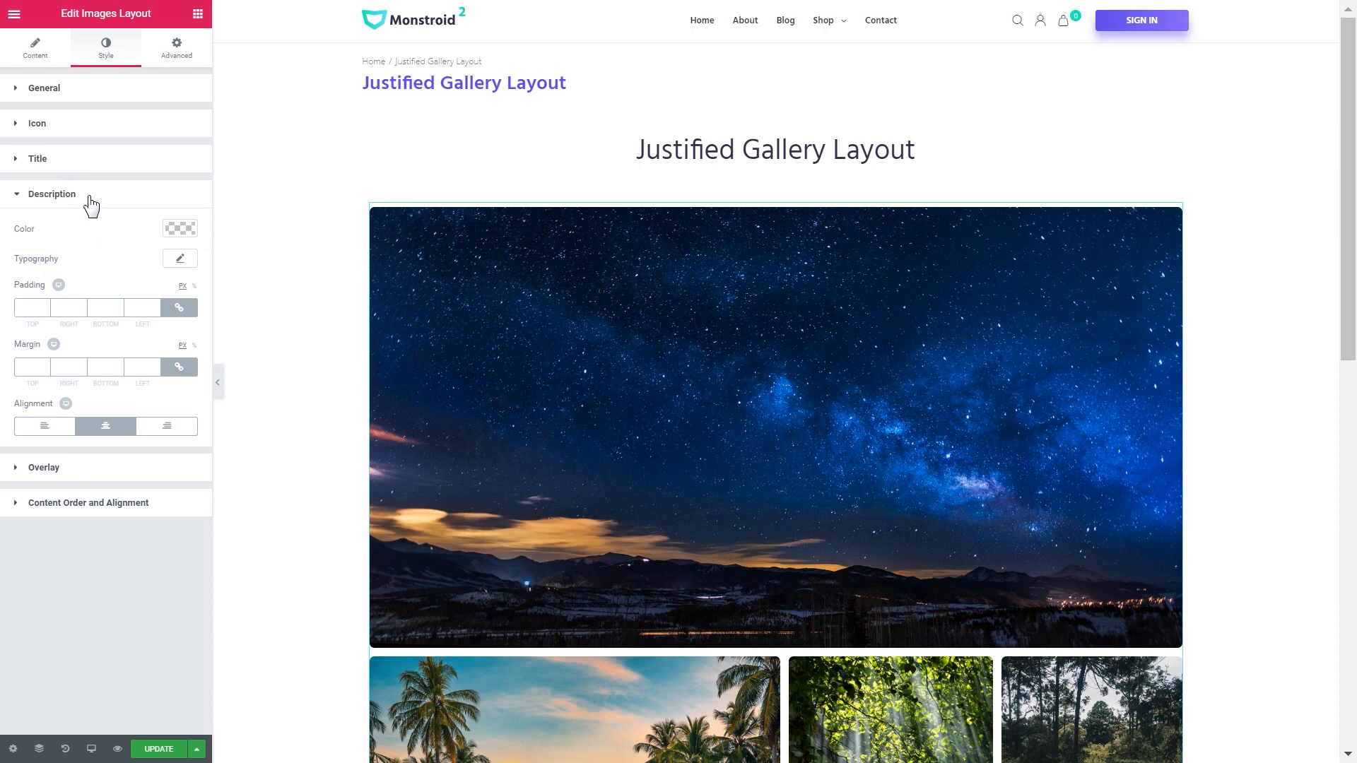
pyautogui.click(51, 194)
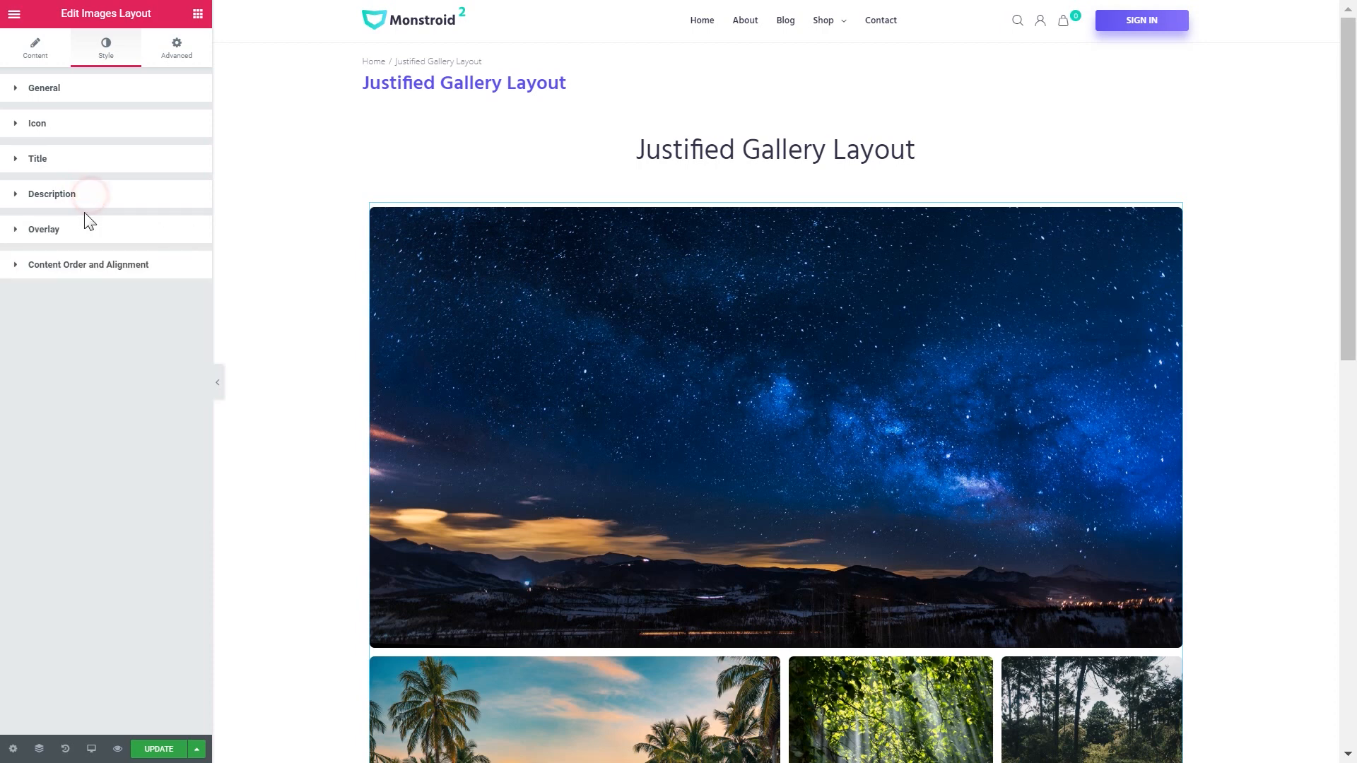
pyautogui.click(44, 229)
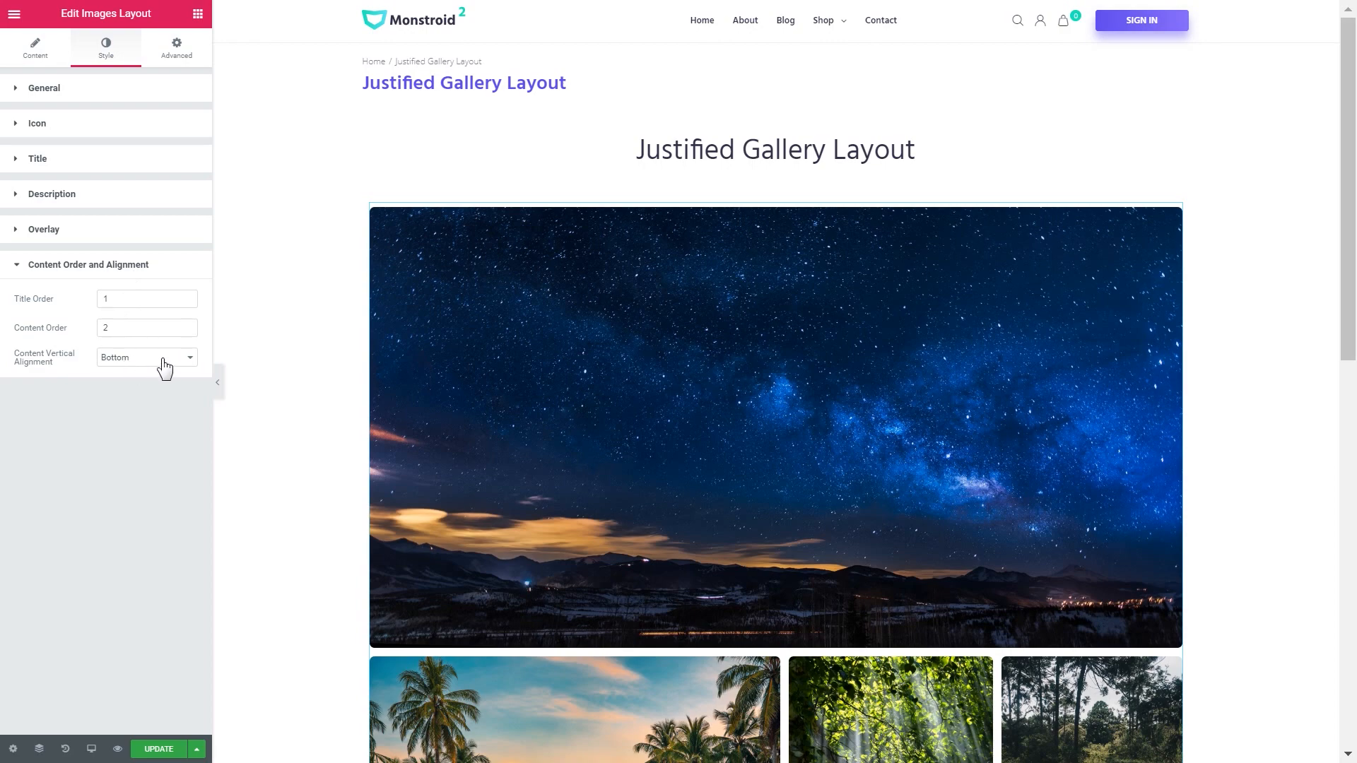
# Step: Set the Content Vertical Alignment to Top so captions sit at the top of each image
pyautogui.click(146, 357)
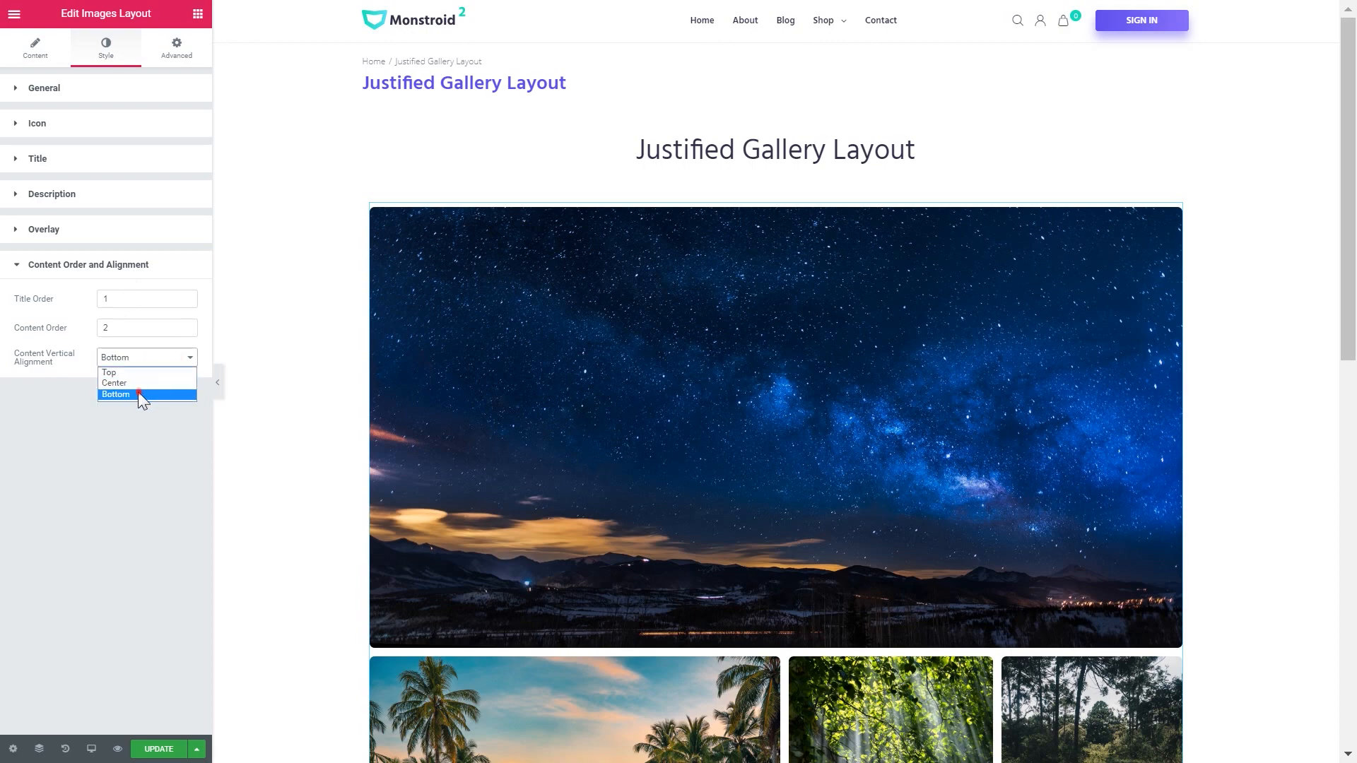
pyautogui.click(115, 394)
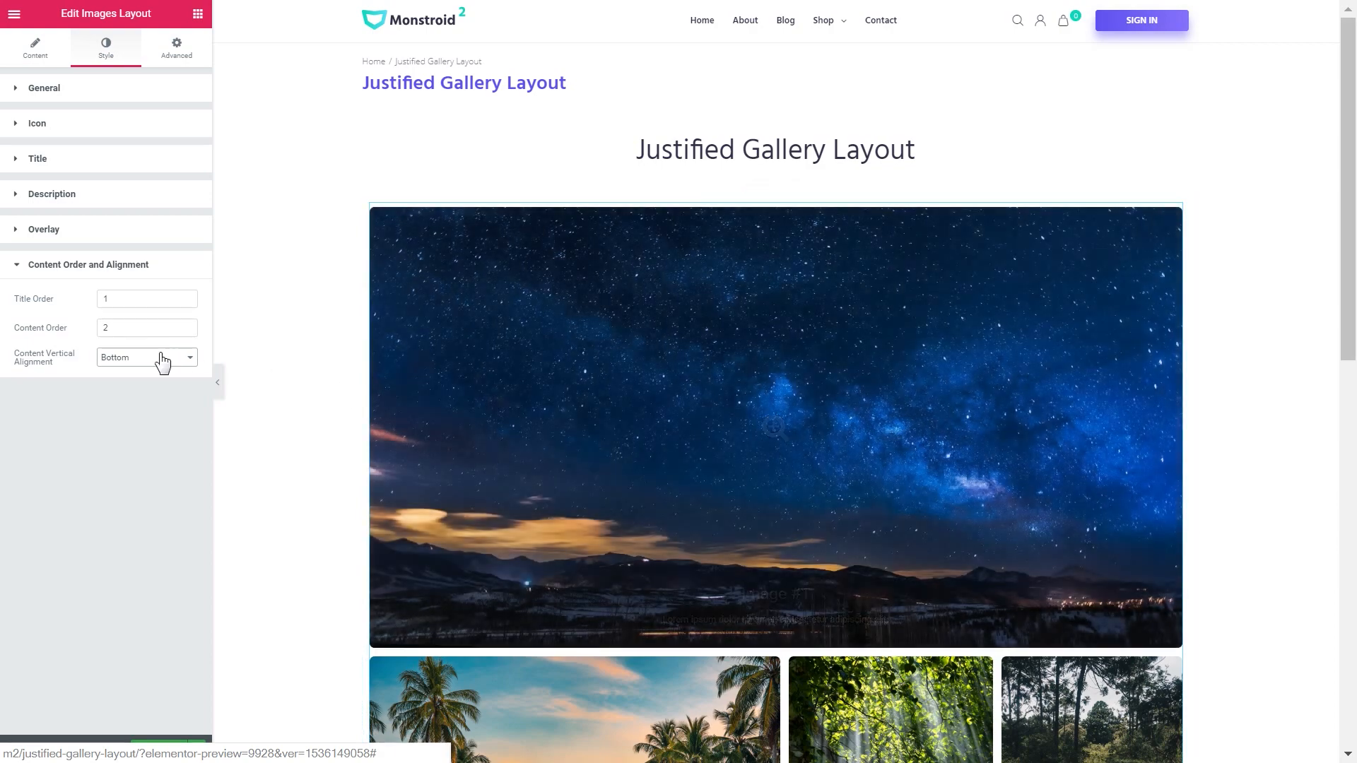
pyautogui.click(147, 357)
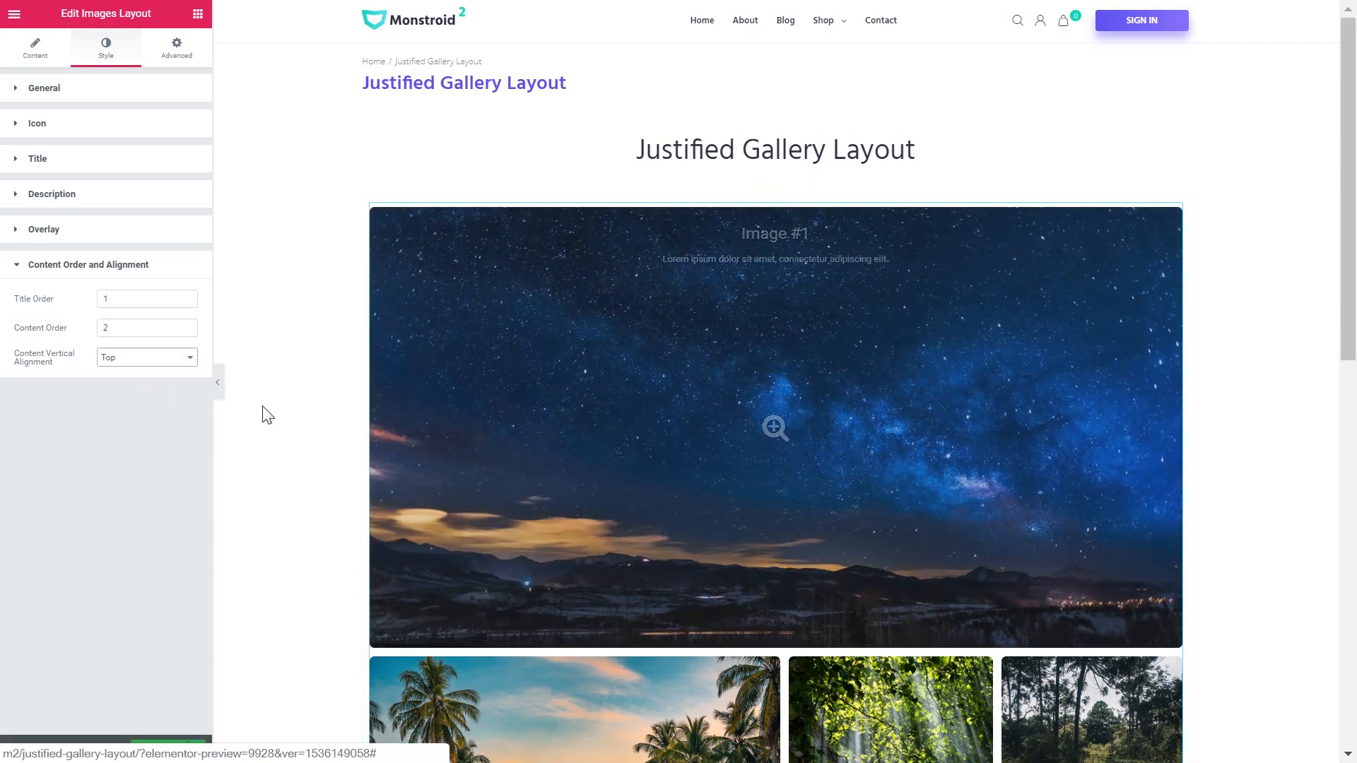
pyautogui.scroll(-3)
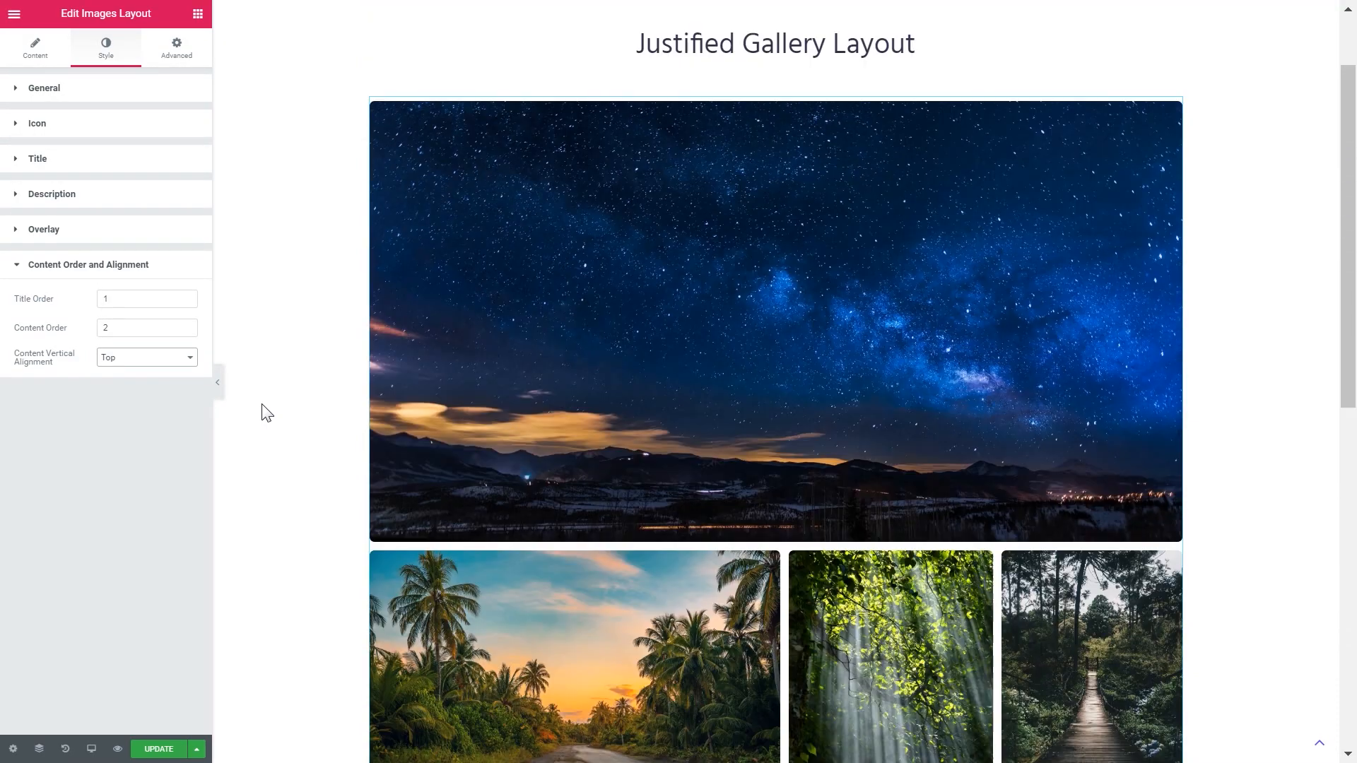
pyautogui.moveTo(337, 250)
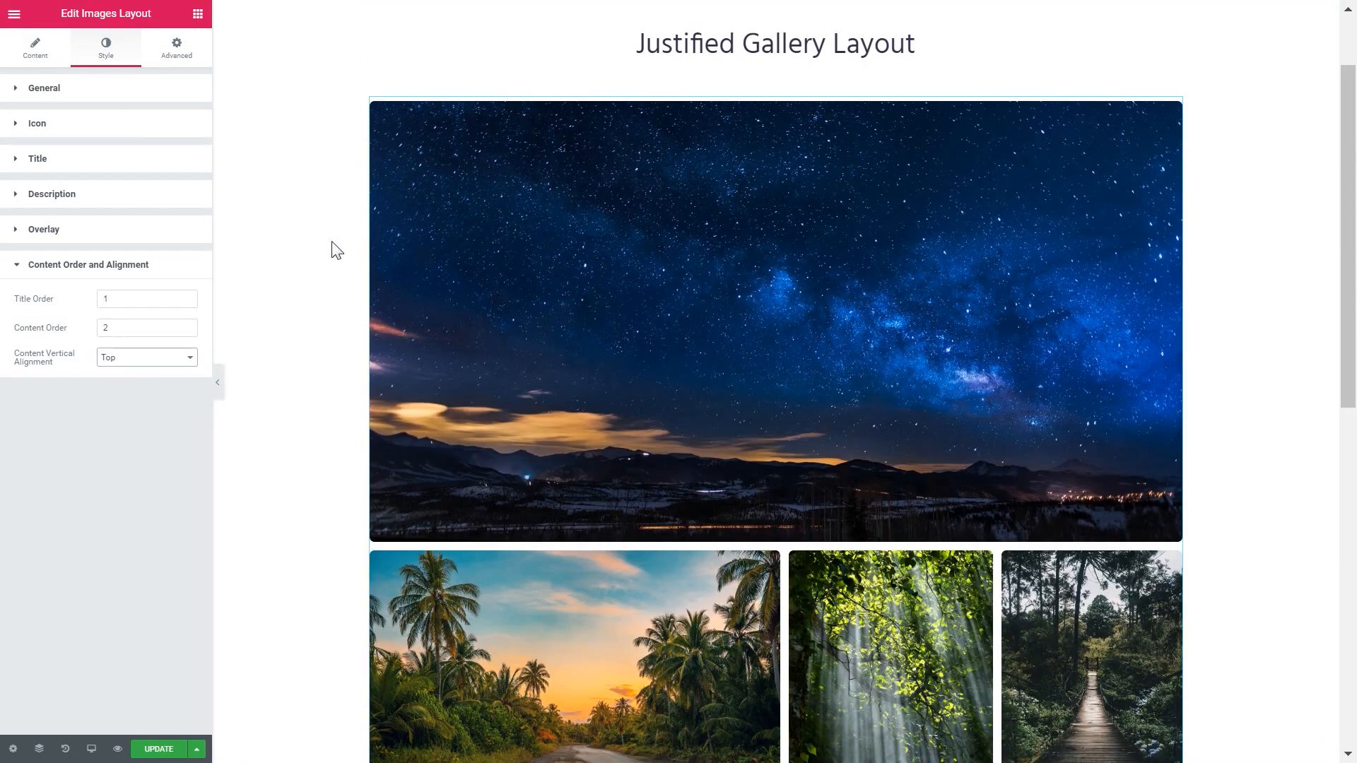